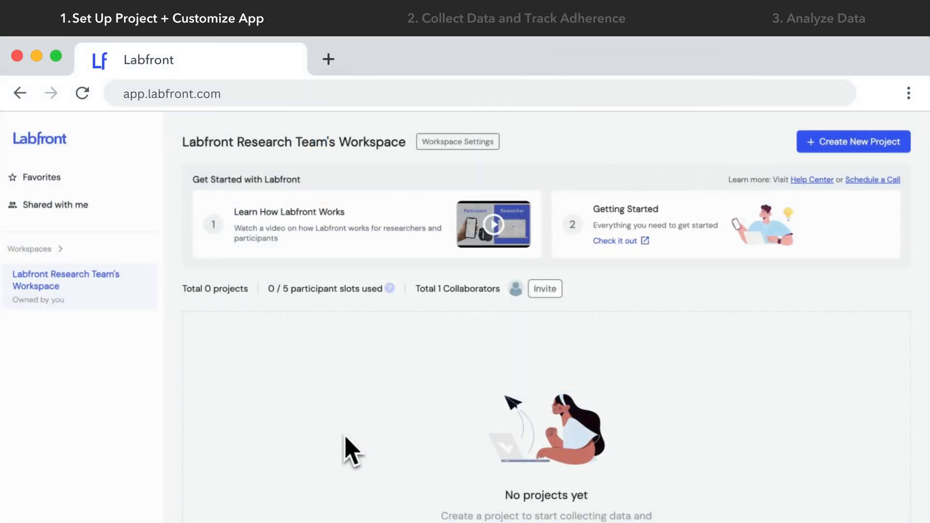
mouse_move(836, 314)
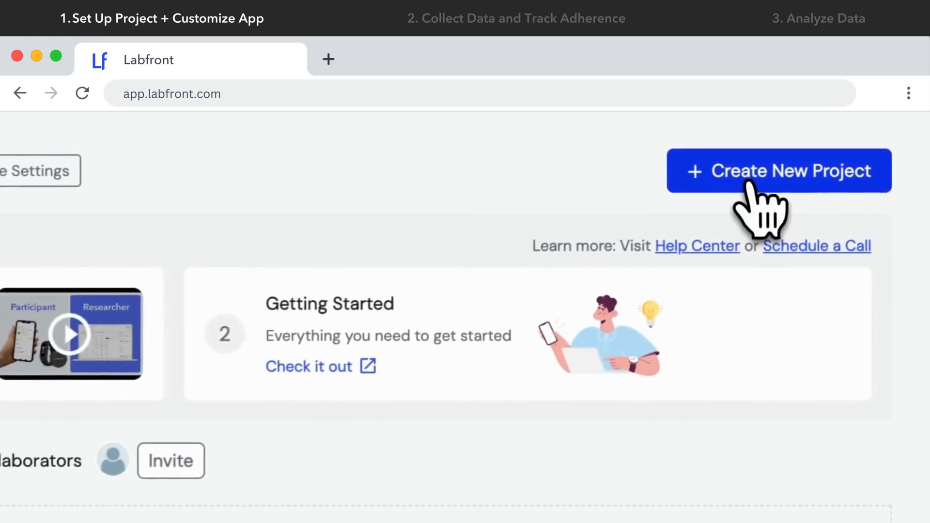
- Begin a new project and enter 'Coffee and Sleep' as its name
left_click(777, 171)
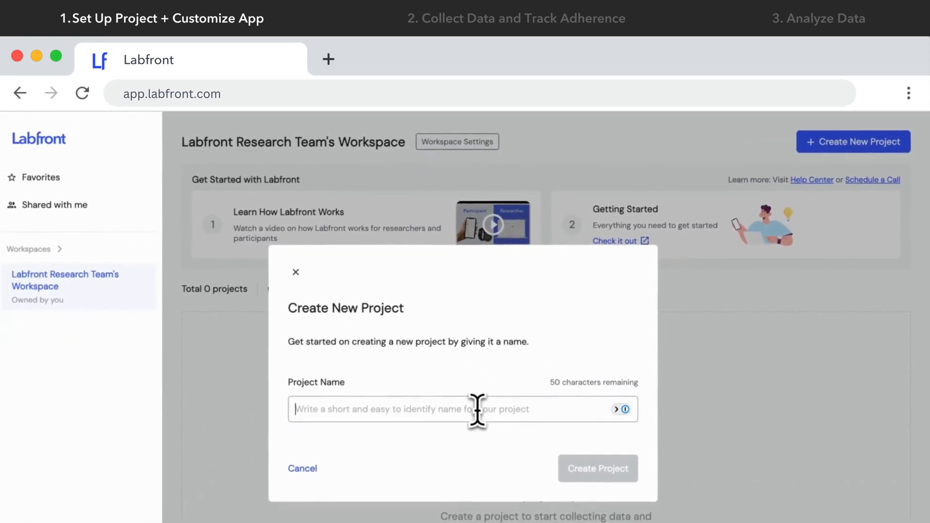
type("Coffee and")
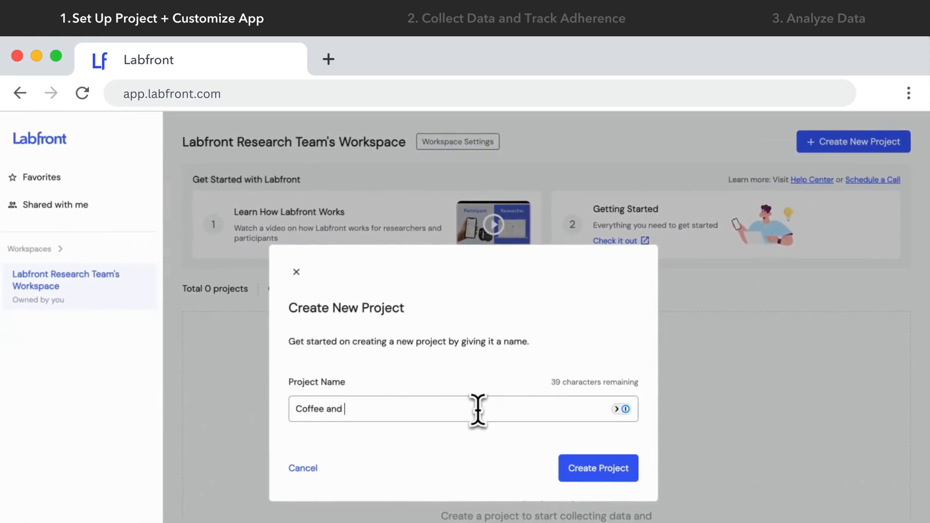
type("Sleep")
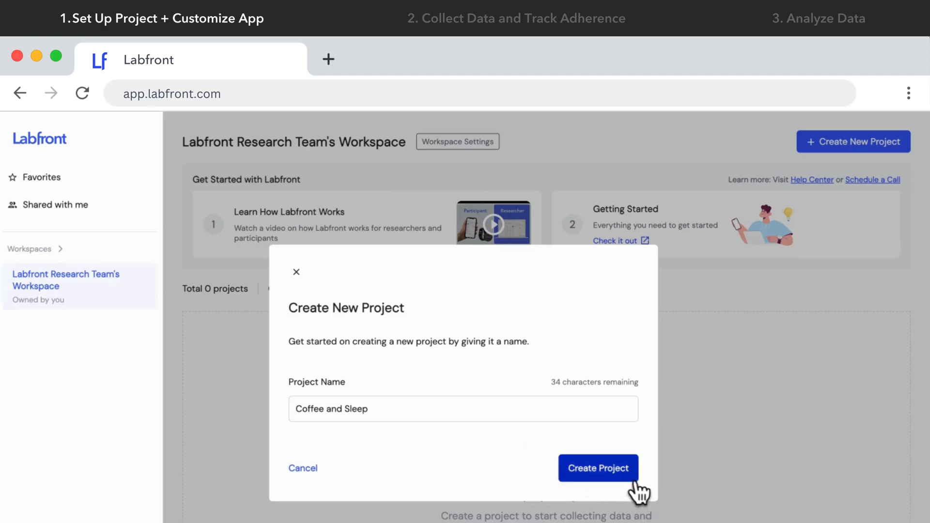
- Create the project and enter investigator Dr. Luna, organization Labfront, and a coffee-and-sleep introduction
left_click(598, 468)
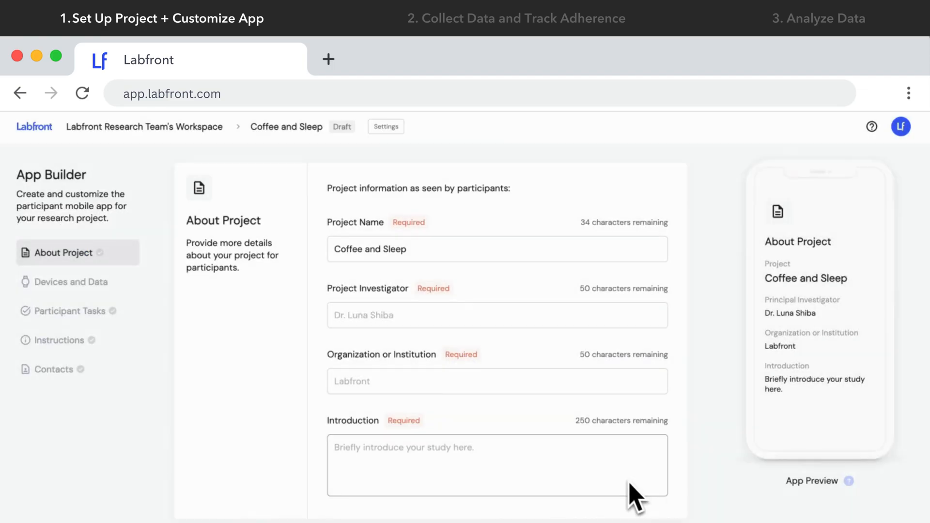
mouse_move(591, 487)
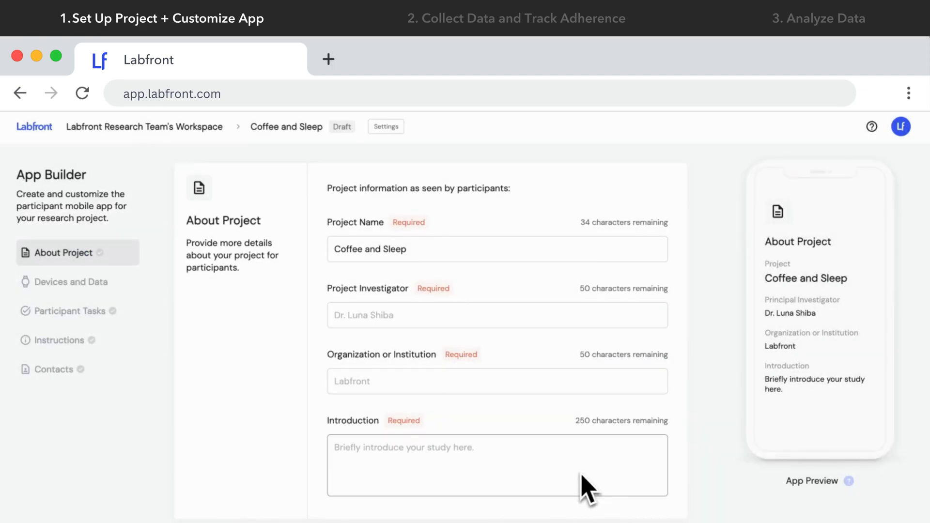
type("D")
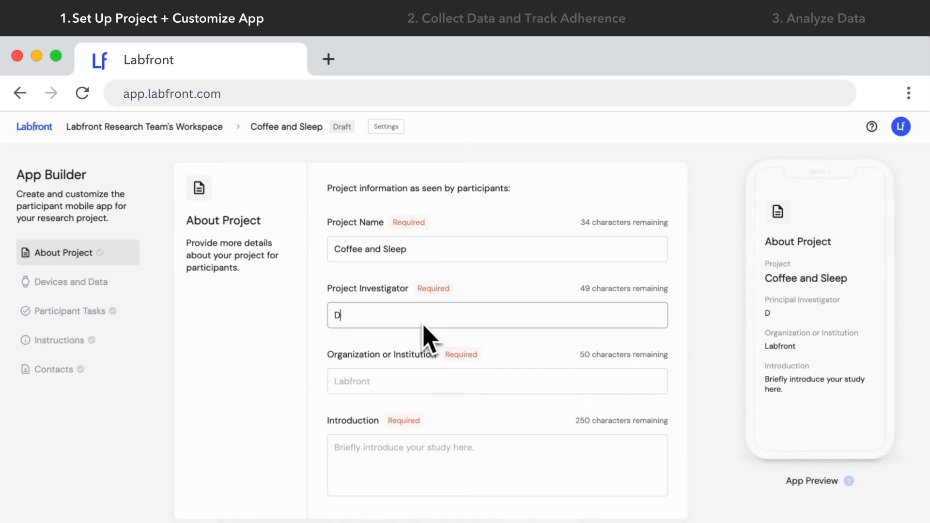
type("r. Luna")
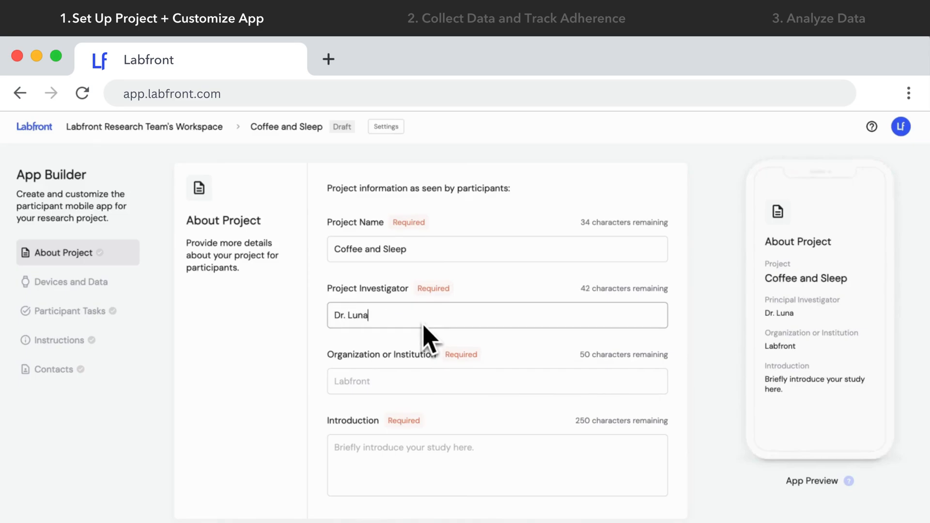
type("Labfront")
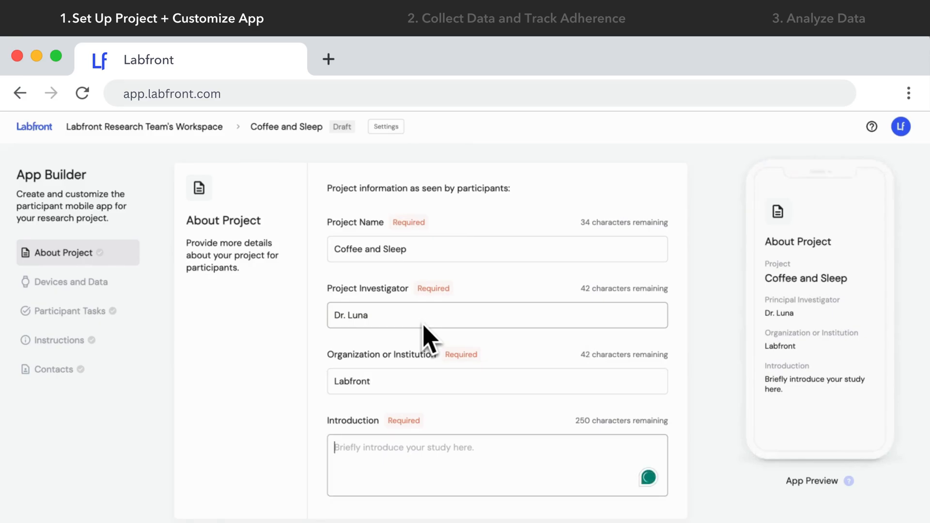
type("Ever wondered how your coffee/tea consumption affects your sleep? This study examines the correlation between coffee/tea intake, timing, and sleep patterns to uncover how caffeine impacts our nightly rest.")
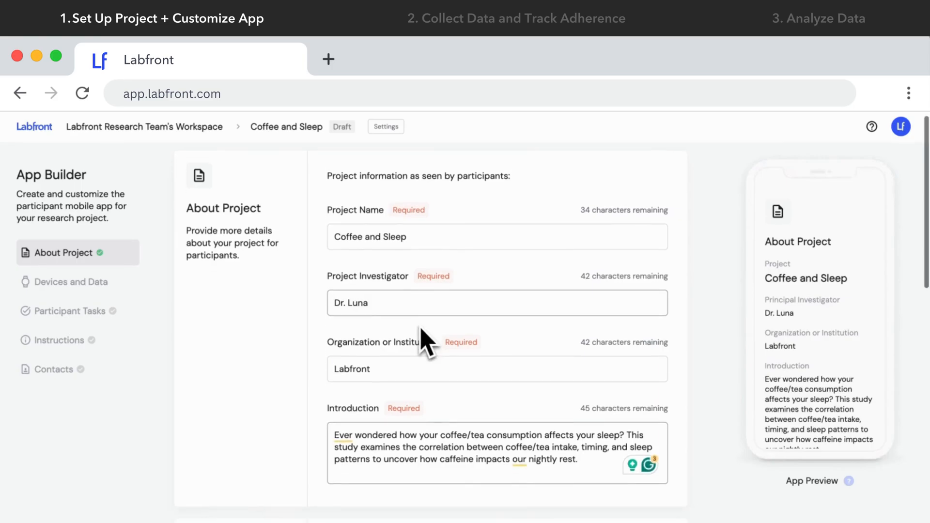
scroll("down", 3)
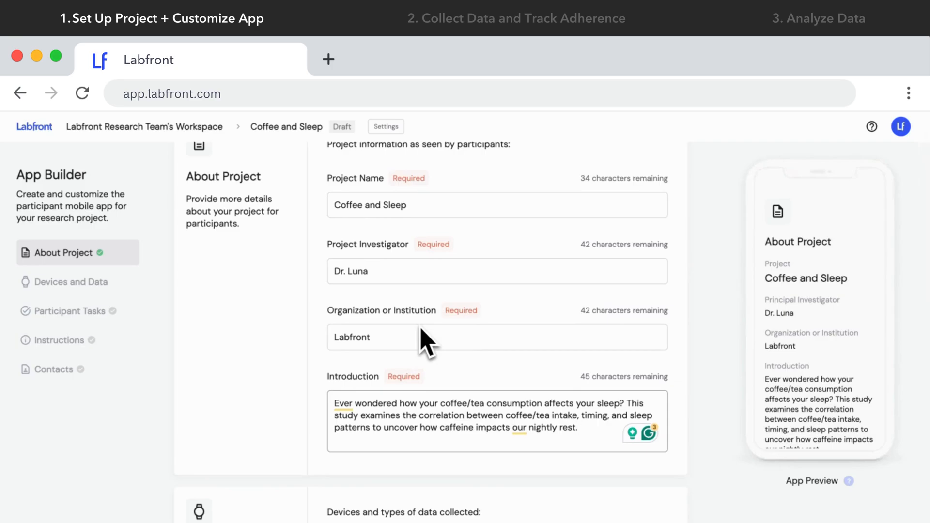
scroll("down", 3)
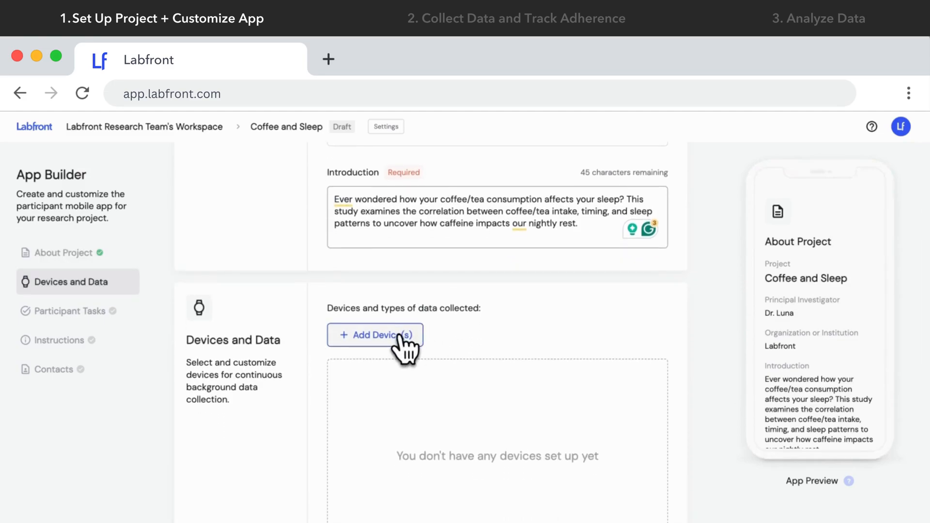
- Add Garmin Devices to the project and open their data-source settings
left_click(375, 336)
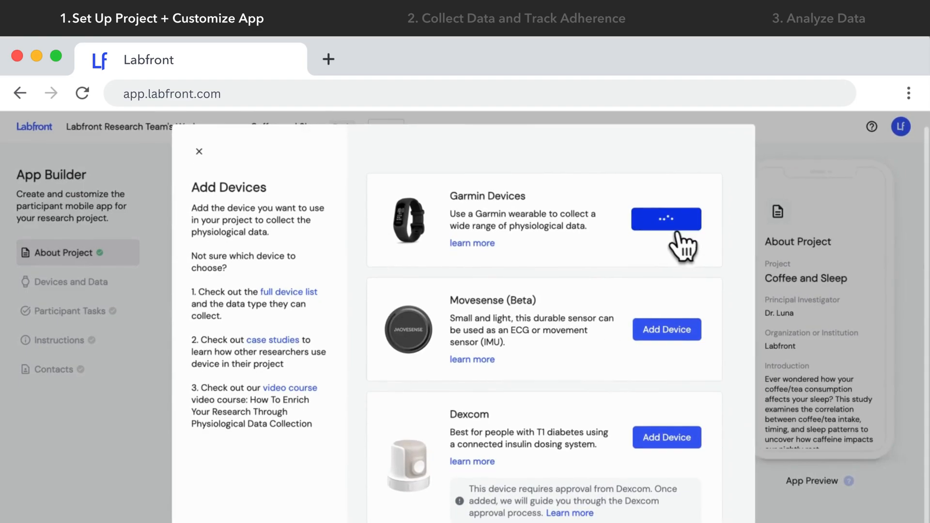
left_click(666, 219)
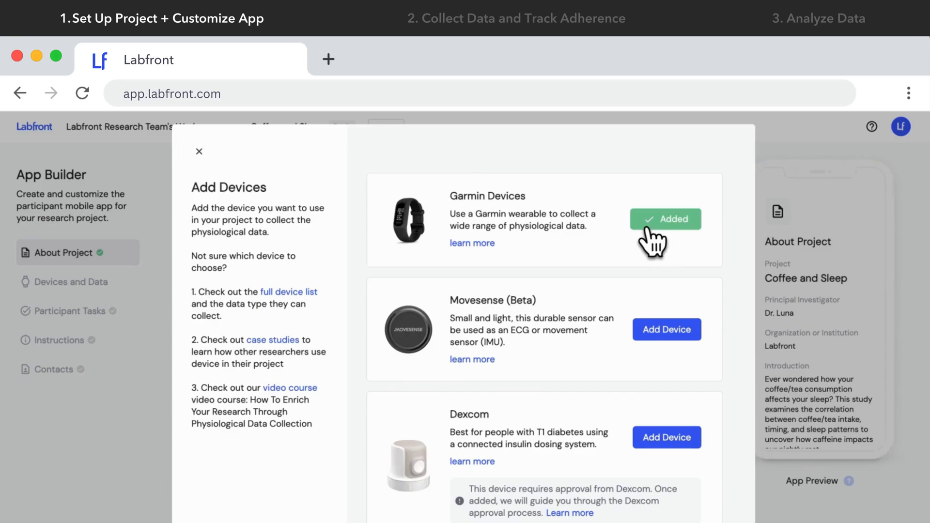
left_click(666, 219)
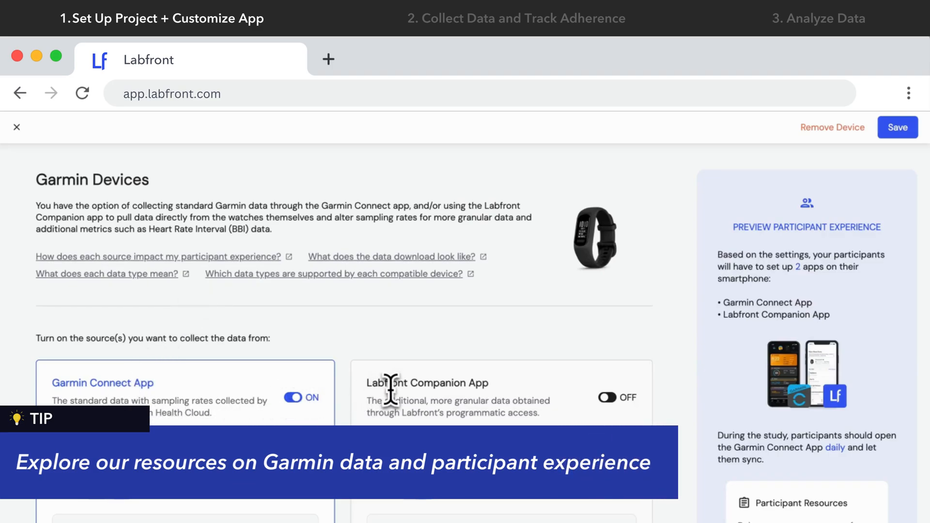
mouse_move(739, 241)
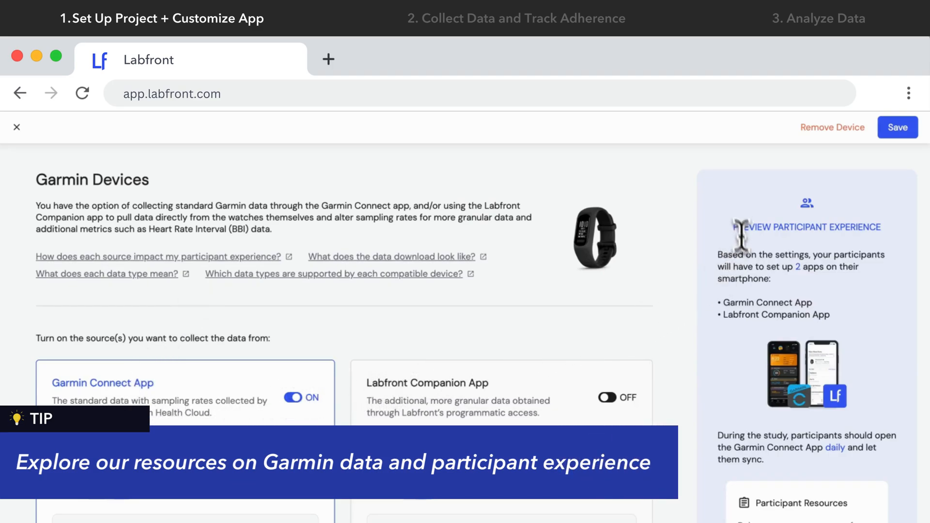
mouse_move(759, 421)
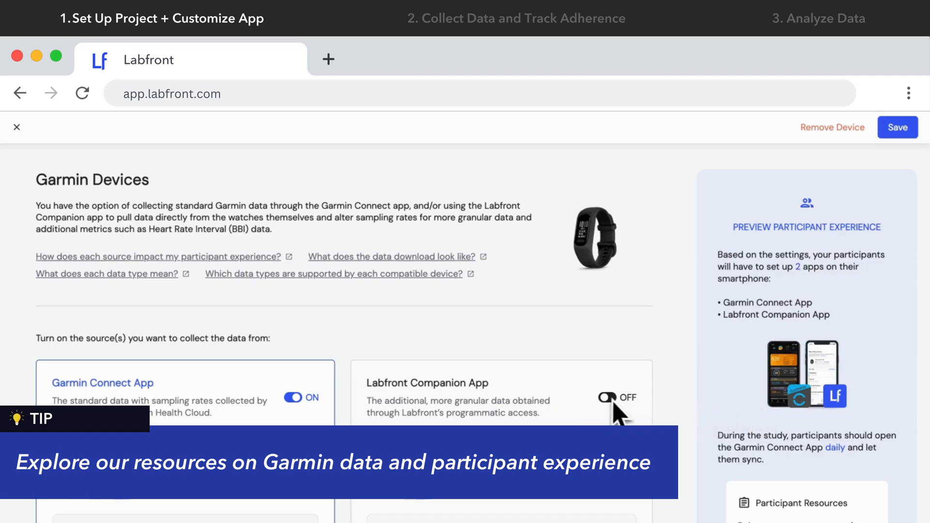
- Enable Labfront Companion App data collection for Garmin devices and save the settings
left_click(593, 397)
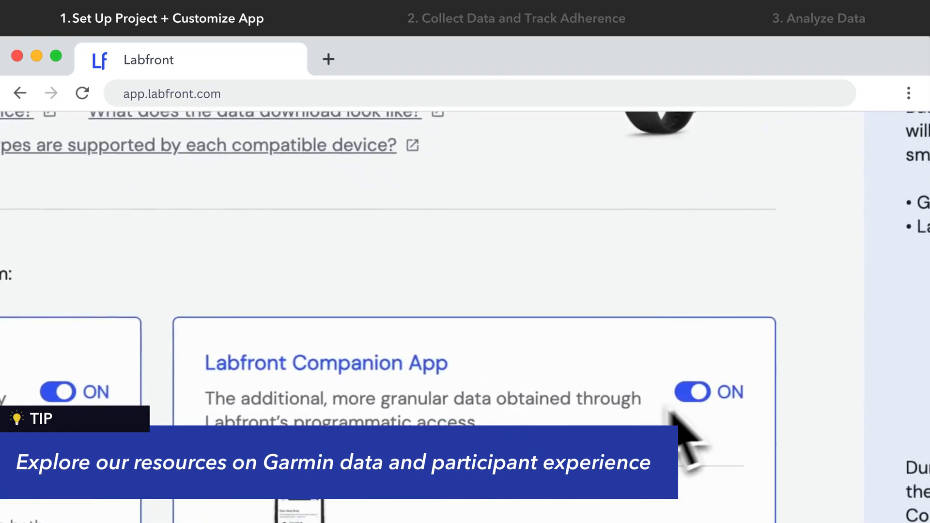
scroll("down", 3)
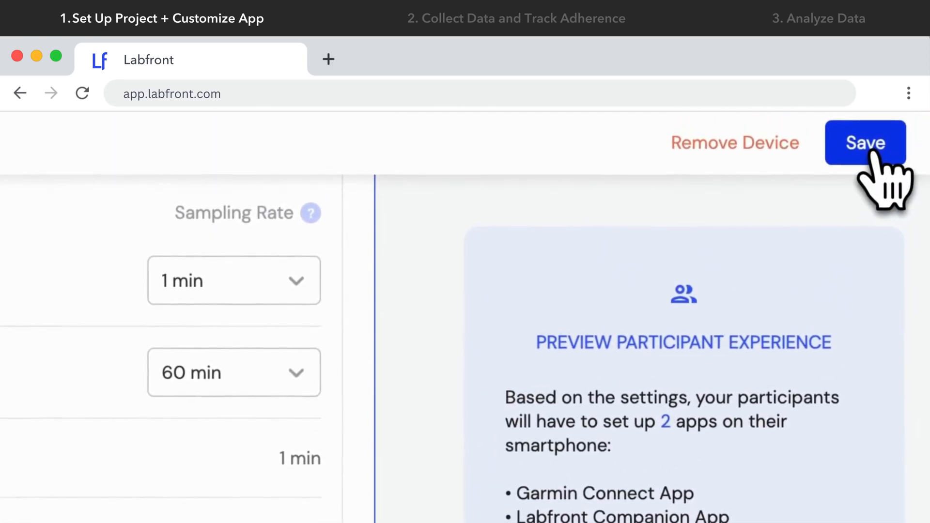
left_click(864, 142)
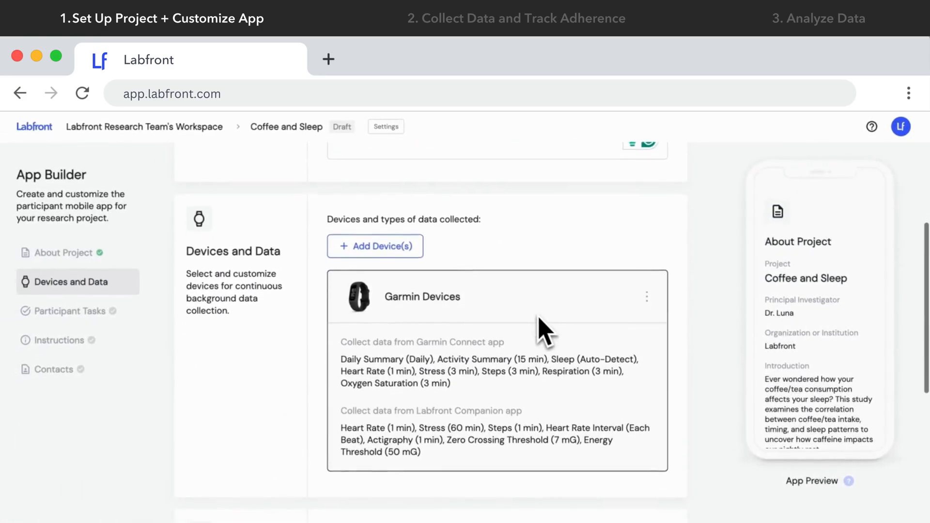
scroll("down", 3)
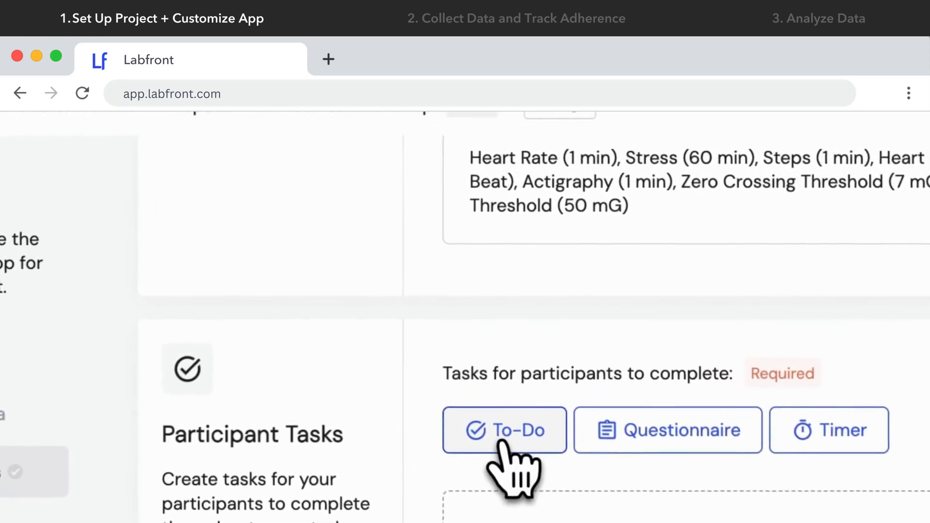
- Add a To-Do task 'Report Coffee Intake' with a coffee-cup completion description
left_click(504, 431)
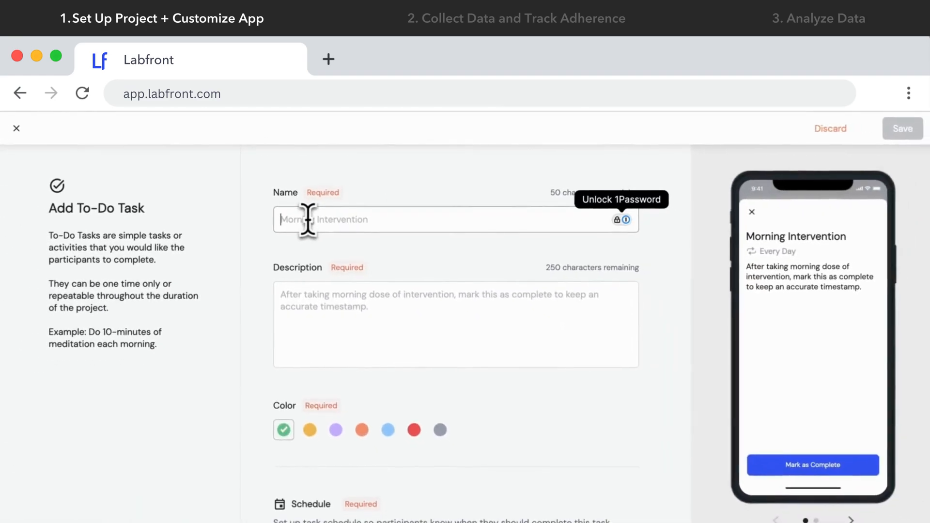
type("Report Coffee Intake")
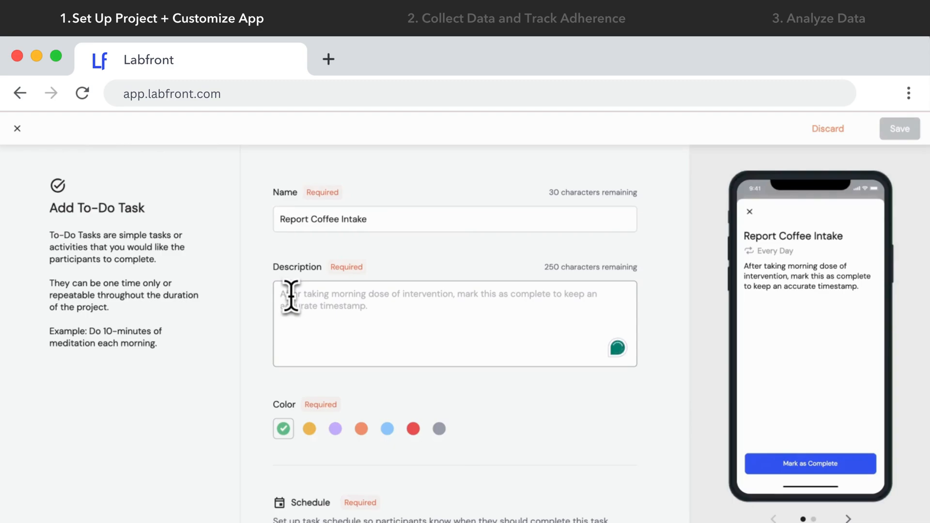
type("Did you just have a delicious cup of coffee? Please mark this task as complete when you finish your coffee.")
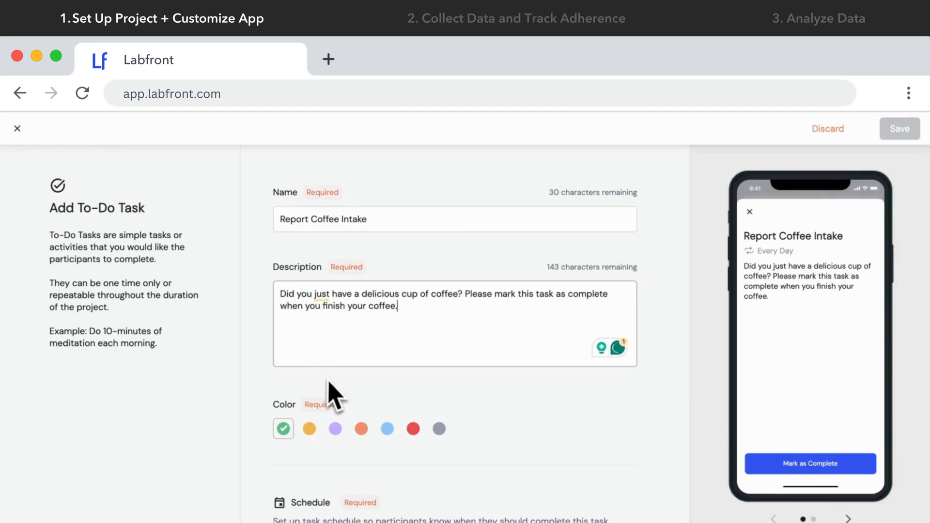
scroll("down", 3)
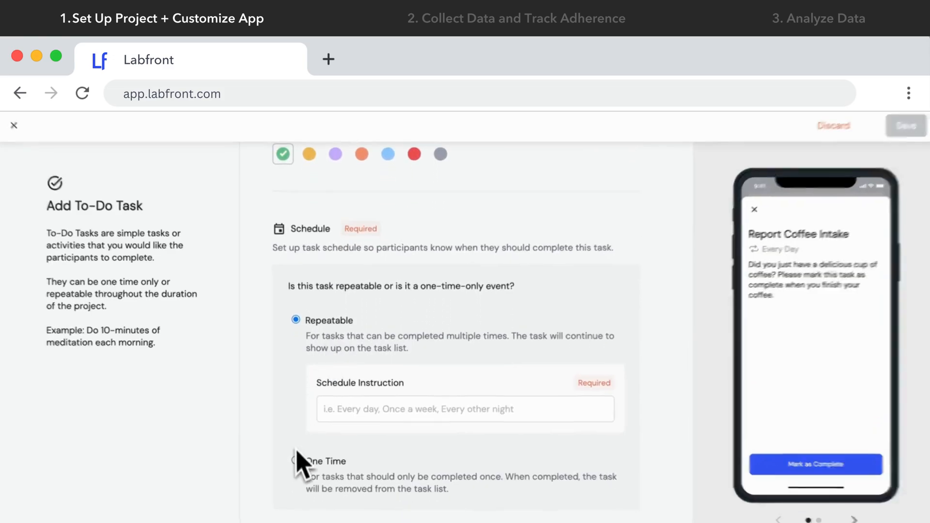
- Make the task repeatable with the schedule instruction 'Every day'
left_click(296, 460)
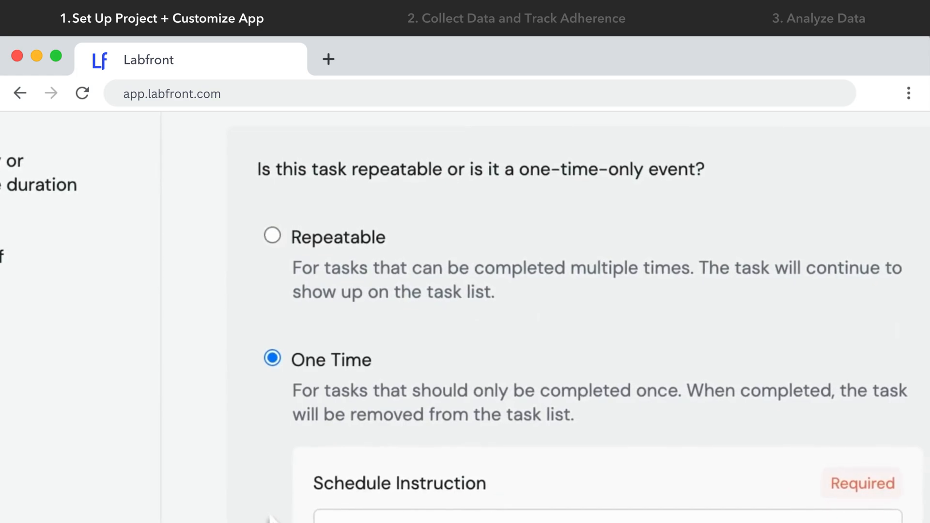
left_click(272, 236)
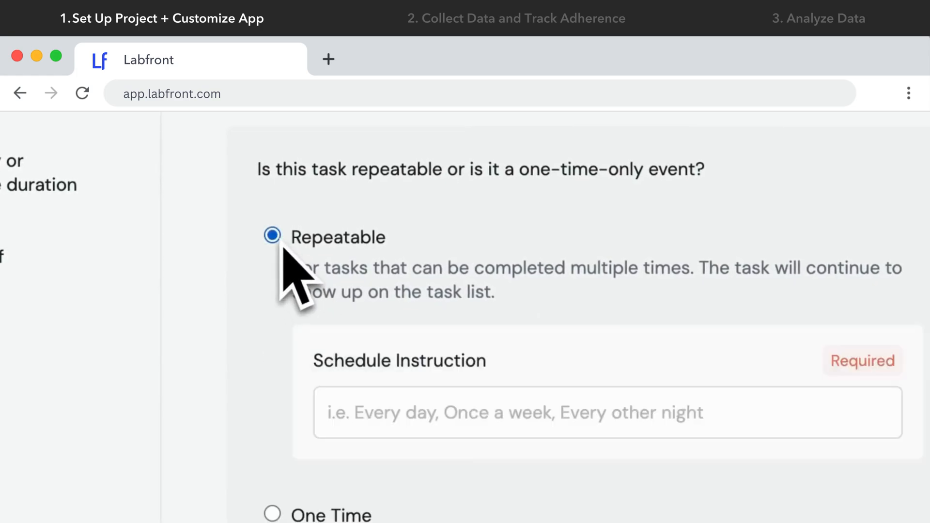
type("Every")
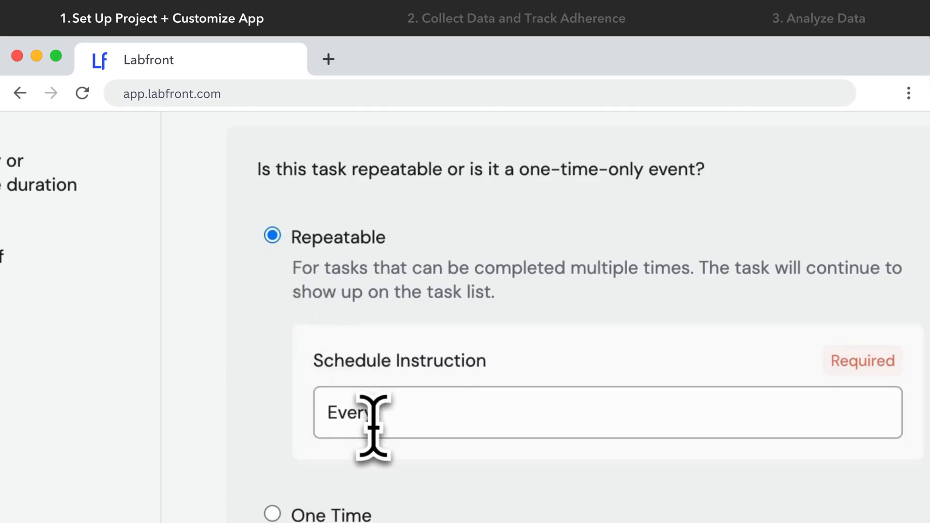
type("day")
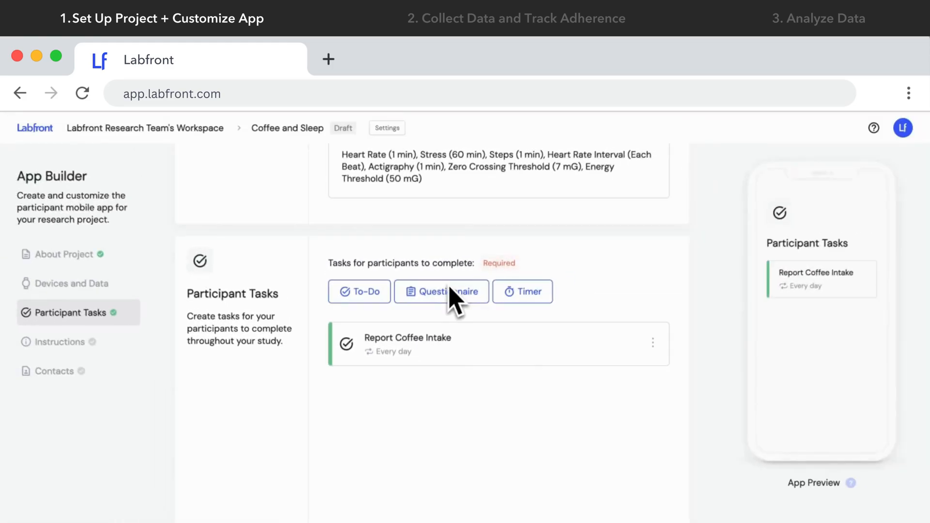
- Add a questionnaire task with question 2 set to Open Question
left_click(441, 291)
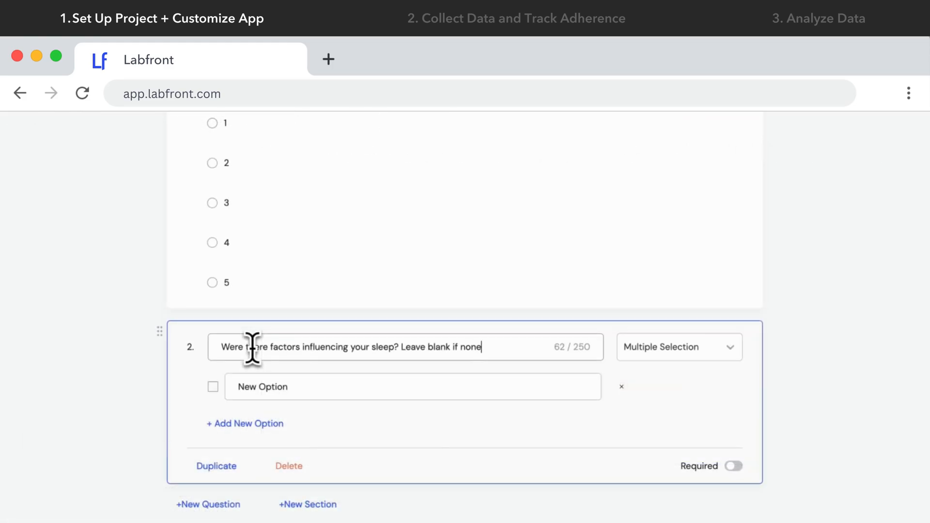
left_click(679, 347)
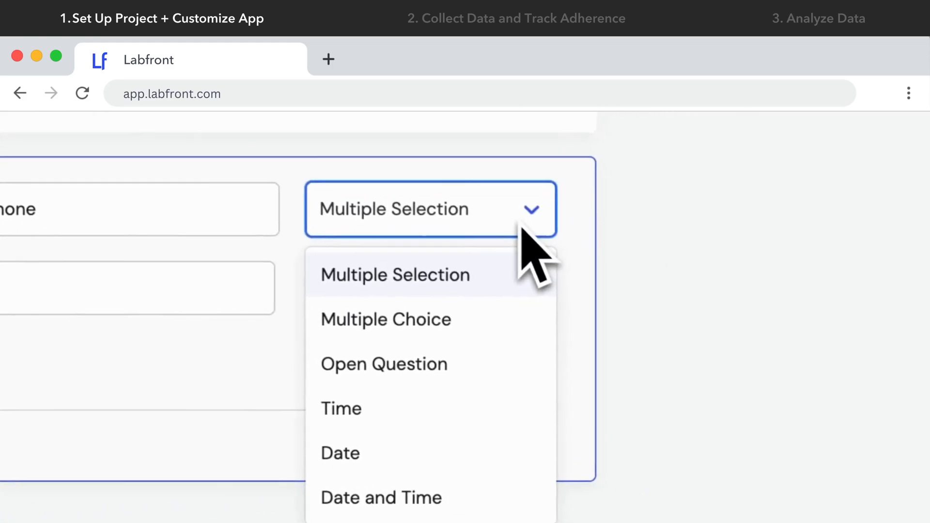
left_click(384, 363)
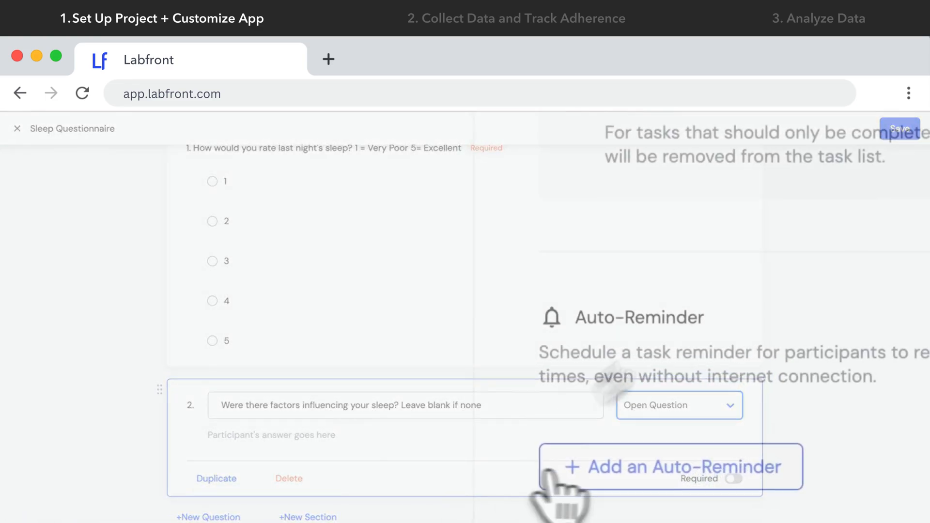
- Add a recurring daily auto-reminder with a set time for the questionnaire
left_click(667, 467)
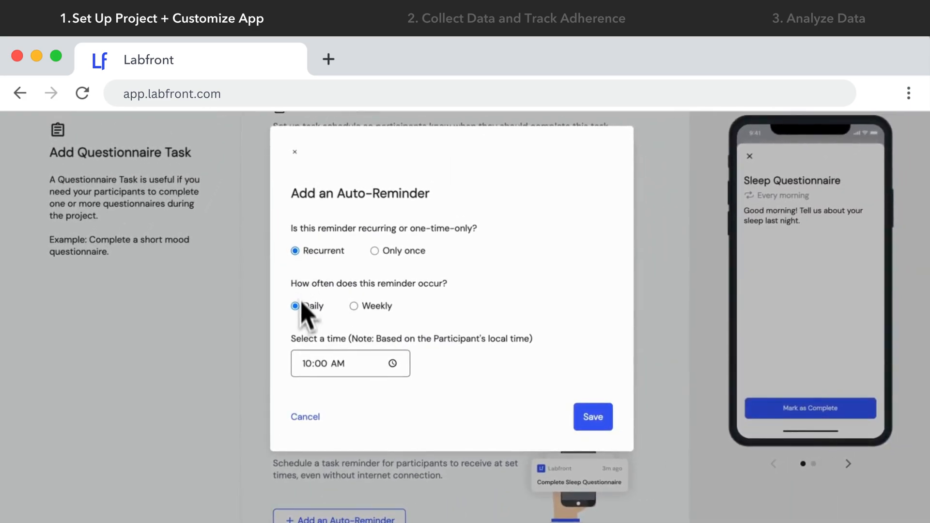
left_click(323, 364)
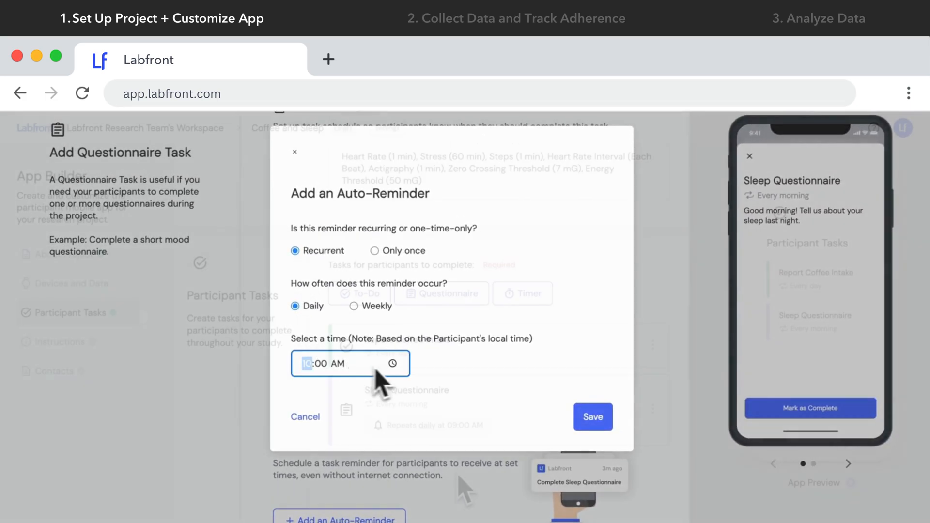
left_click(304, 417)
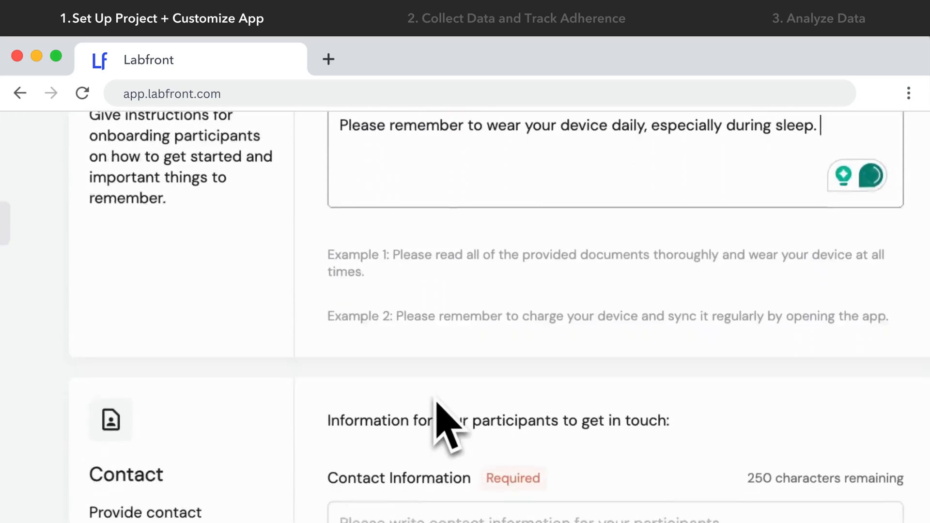
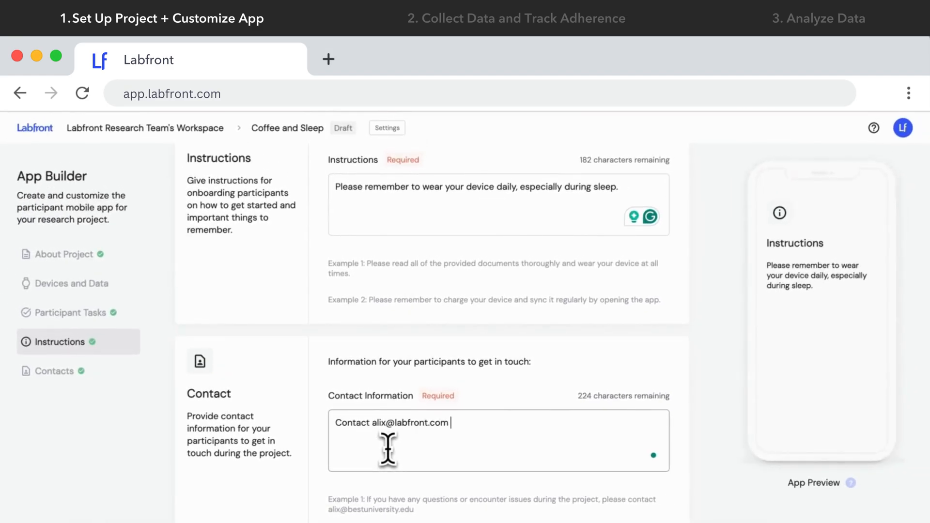
type("for support")
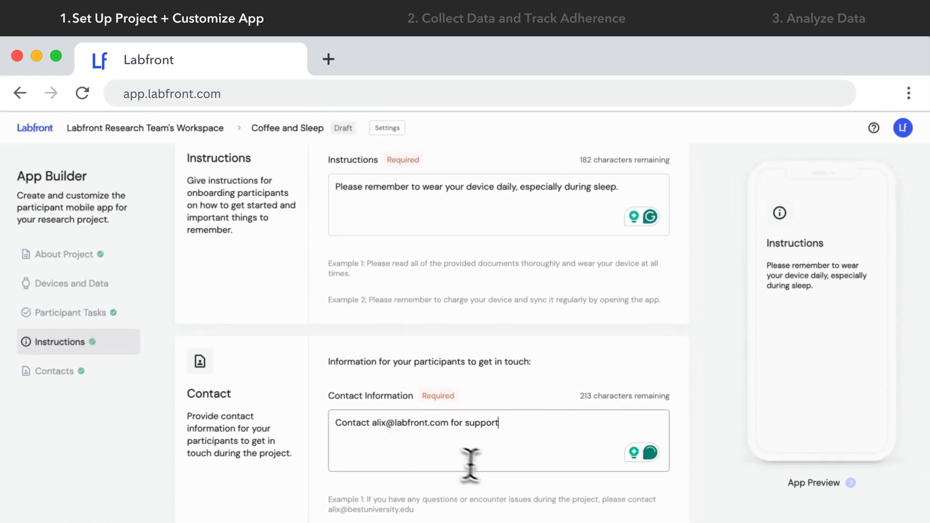
- Finish the app setup and confirm Go Live for Coffee and Sleep
scroll("down", 3)
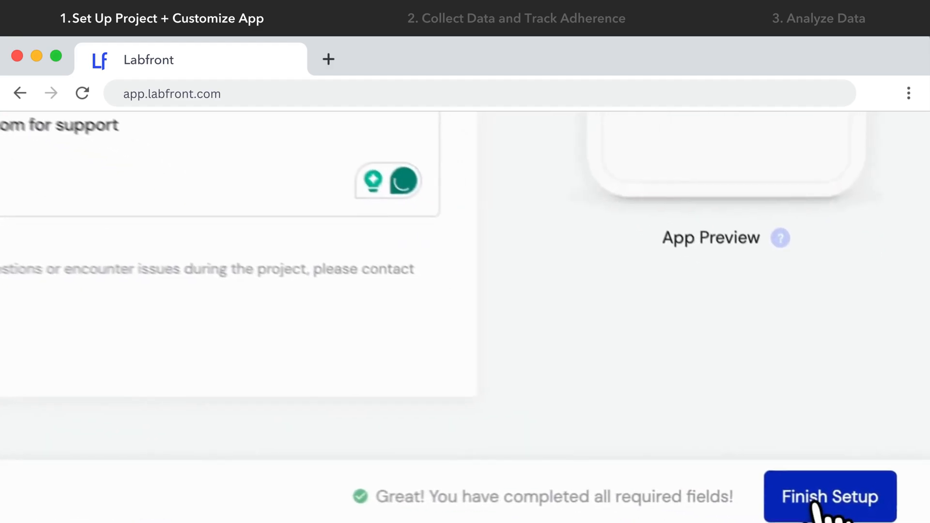
left_click(829, 497)
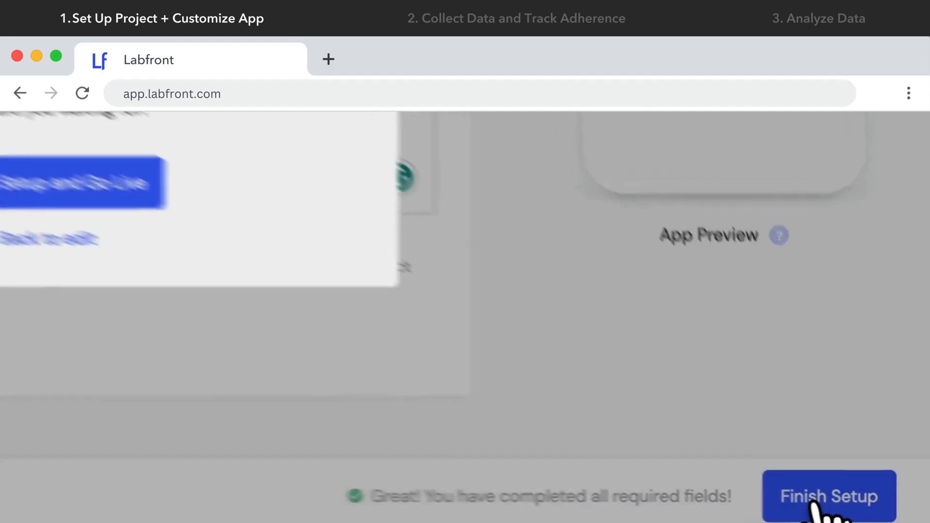
left_click(829, 496)
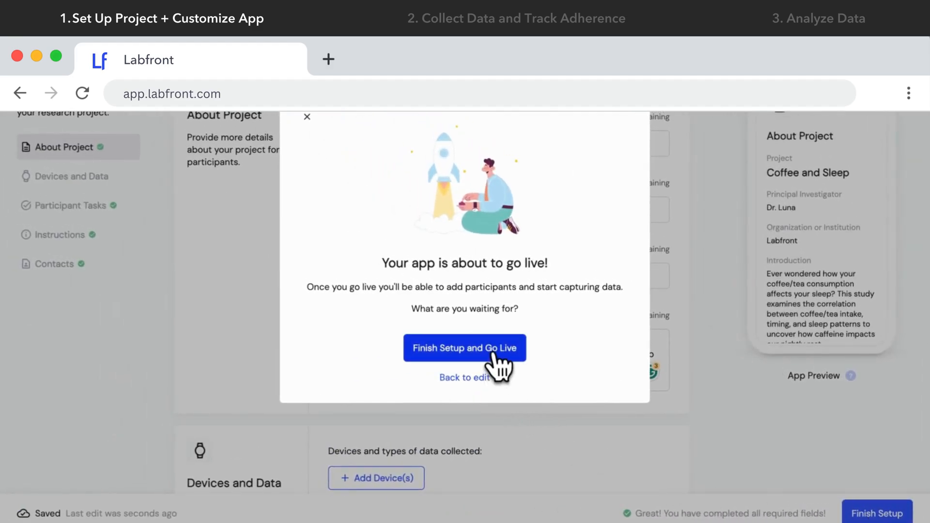
left_click(465, 348)
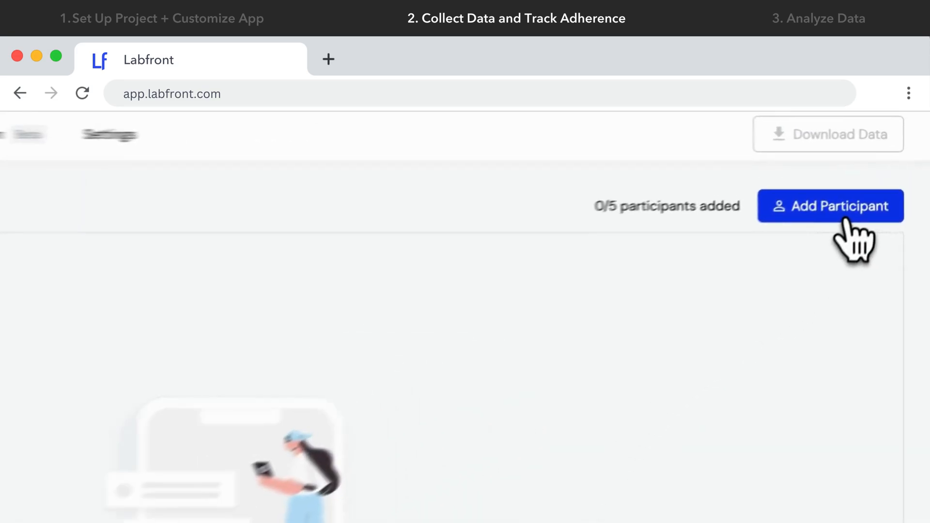
- Add participant P001 with the note 'Group 1'
left_click(830, 206)
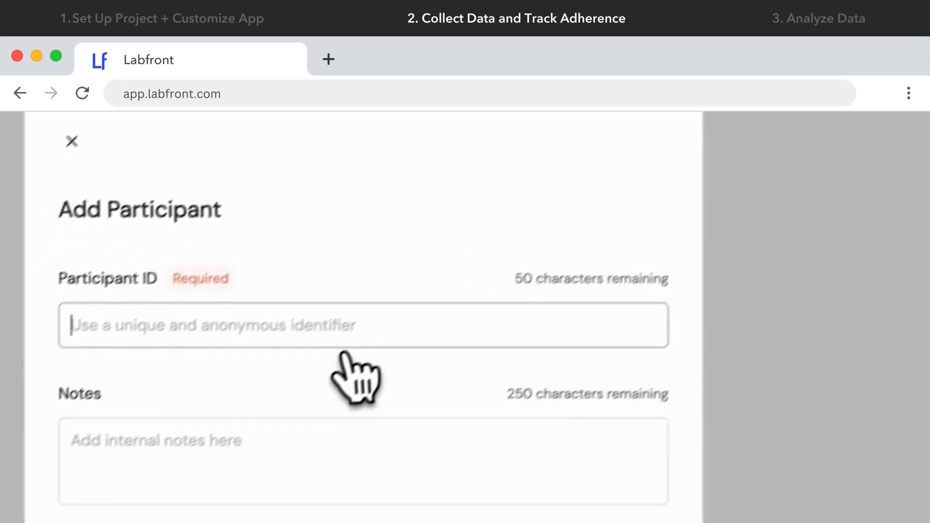
type("P001")
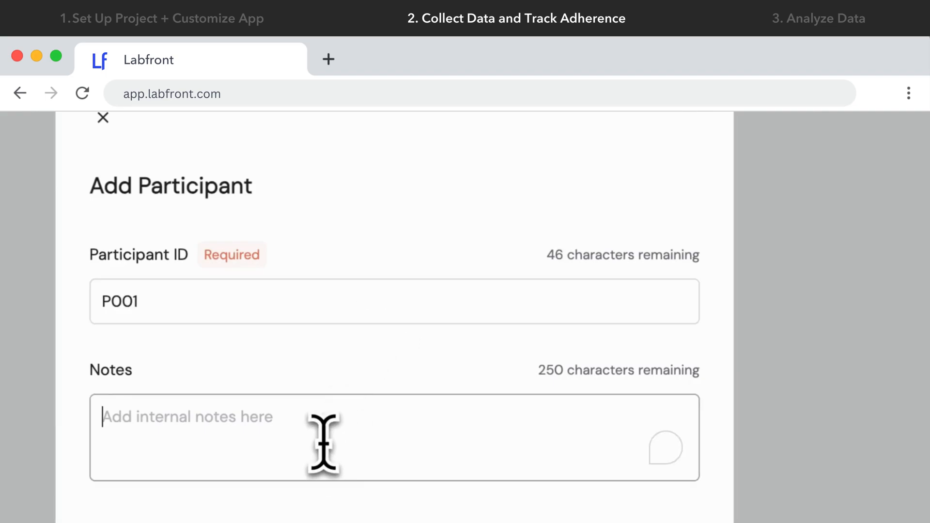
type("Group 1")
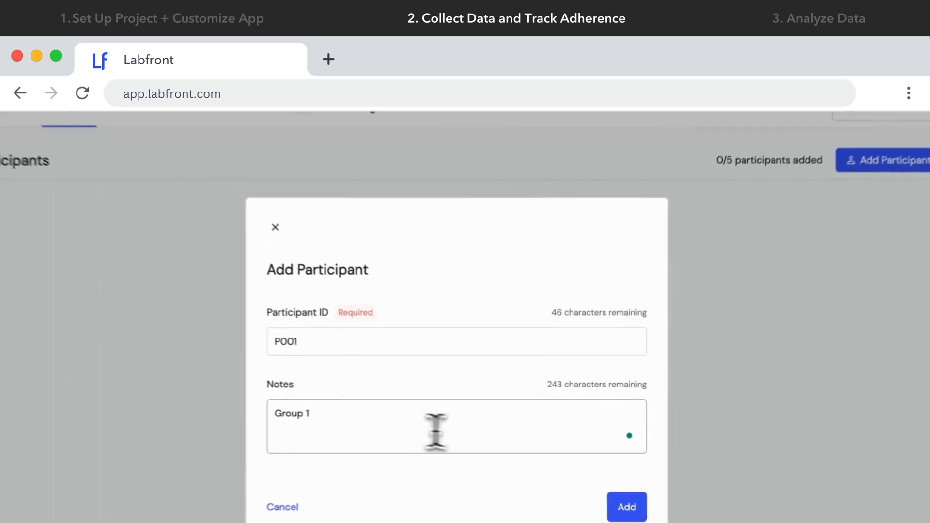
left_click(626, 508)
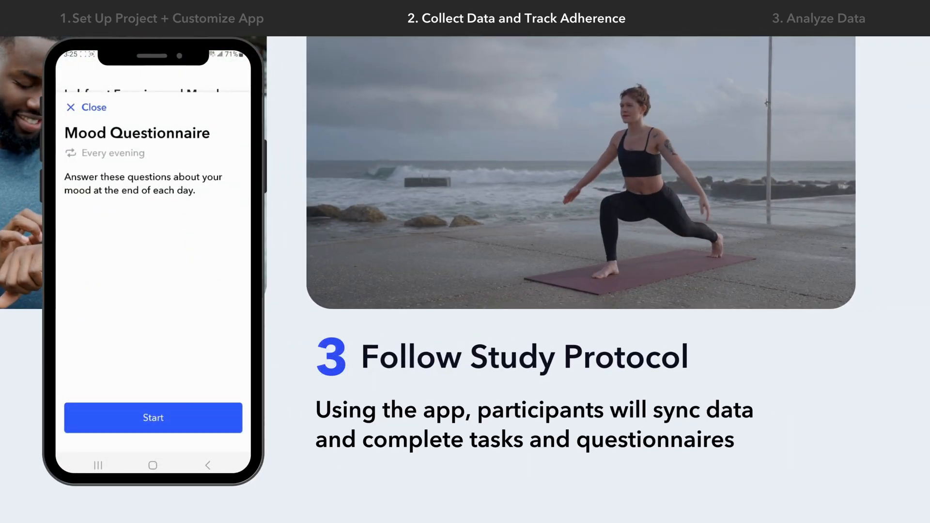
left_click(153, 417)
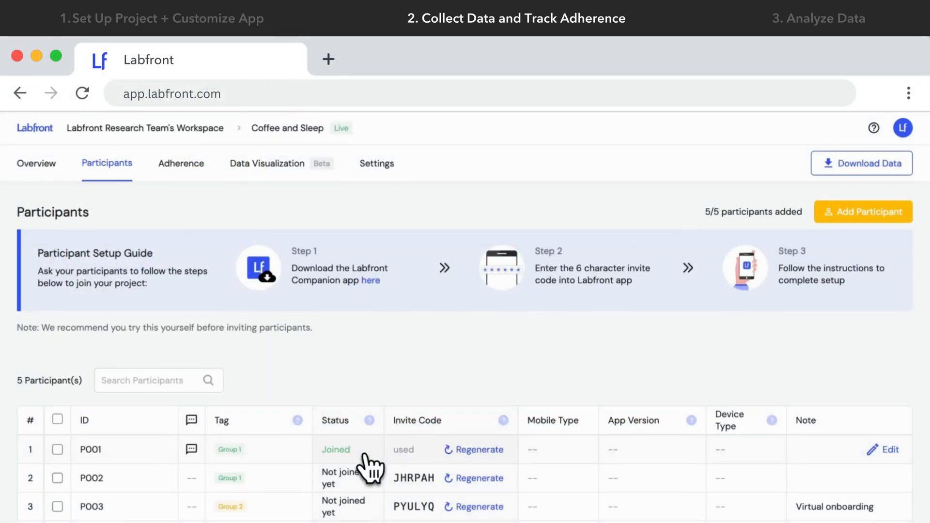
- On the Overview, list participants who joined and who completed Garmin Connect setup
left_click(35, 164)
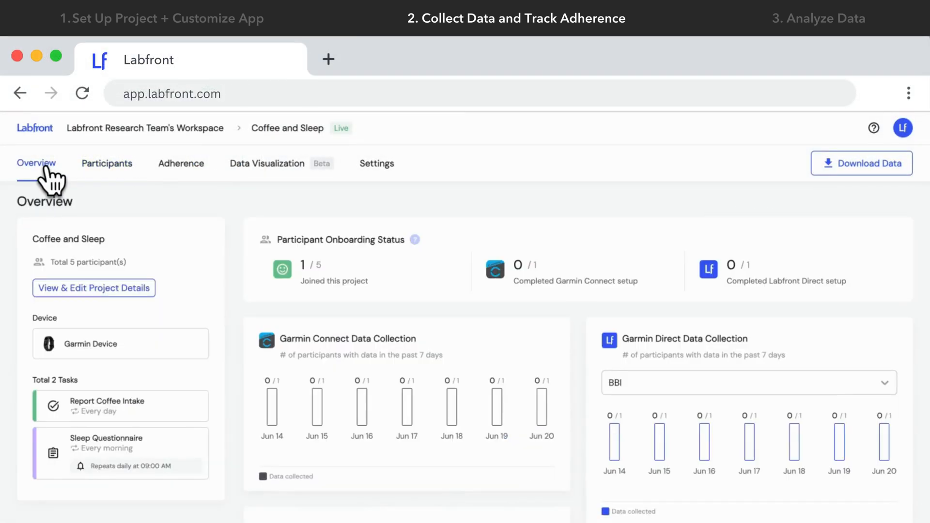
left_click(309, 269)
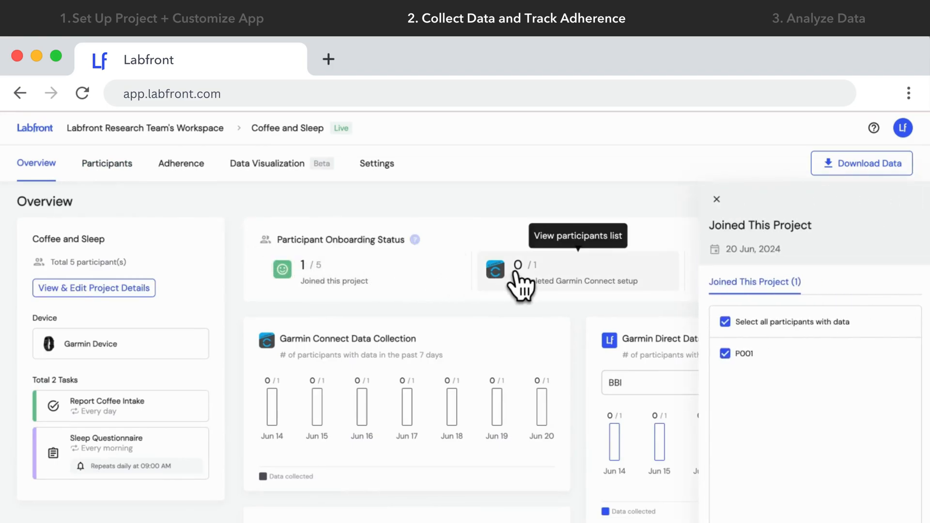
left_click(181, 163)
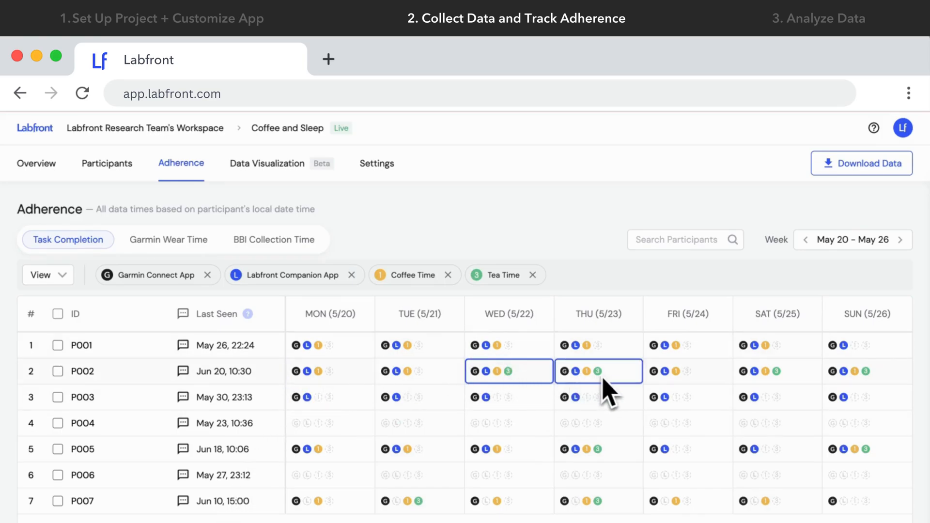
- Check P002's Thursday 5/23 data, then review daily Garmin wear and BBI collection times
left_click(597, 372)
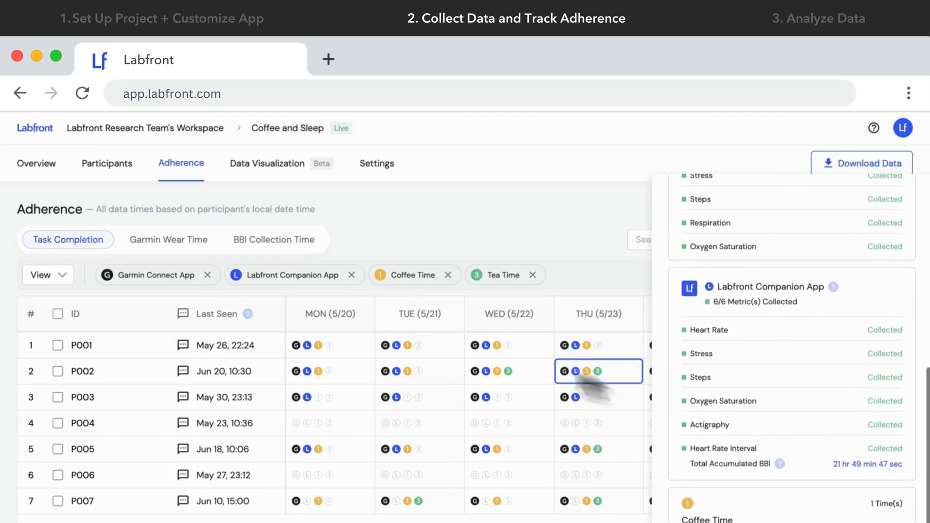
left_click(168, 239)
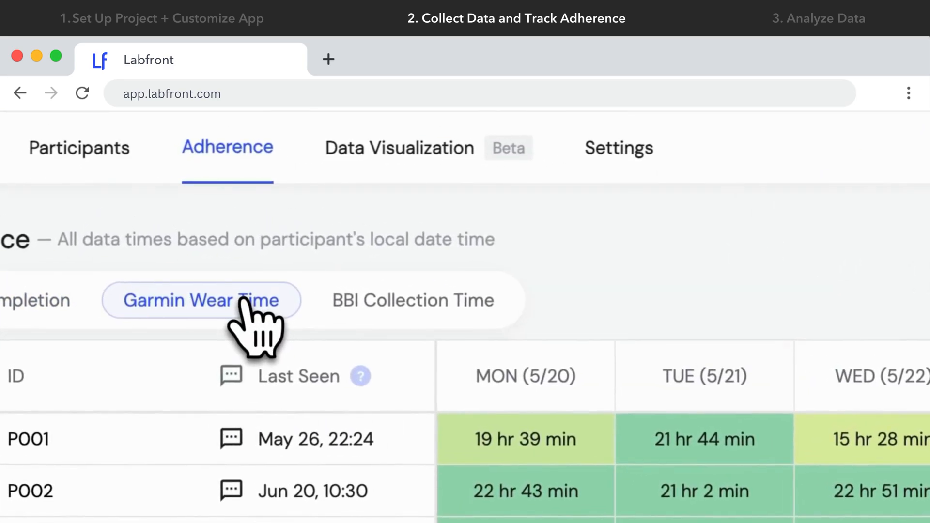
left_click(412, 300)
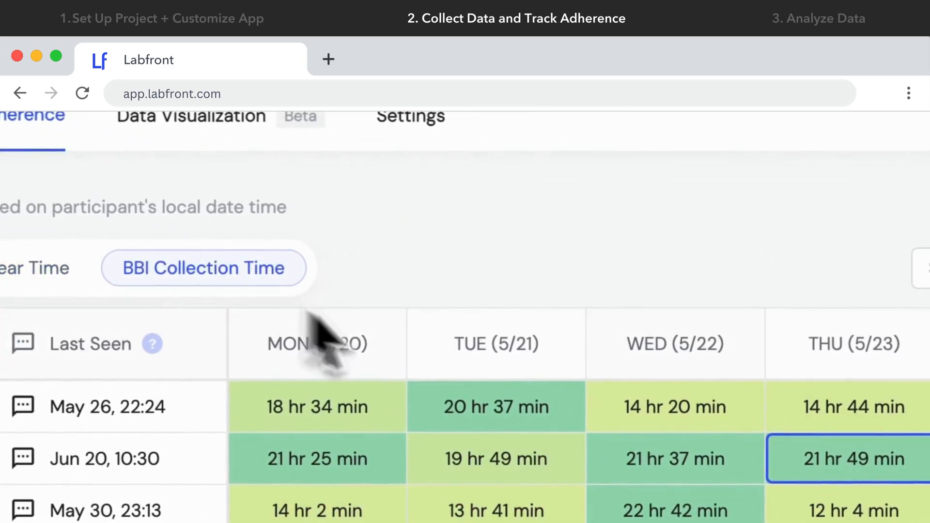
left_click(69, 207)
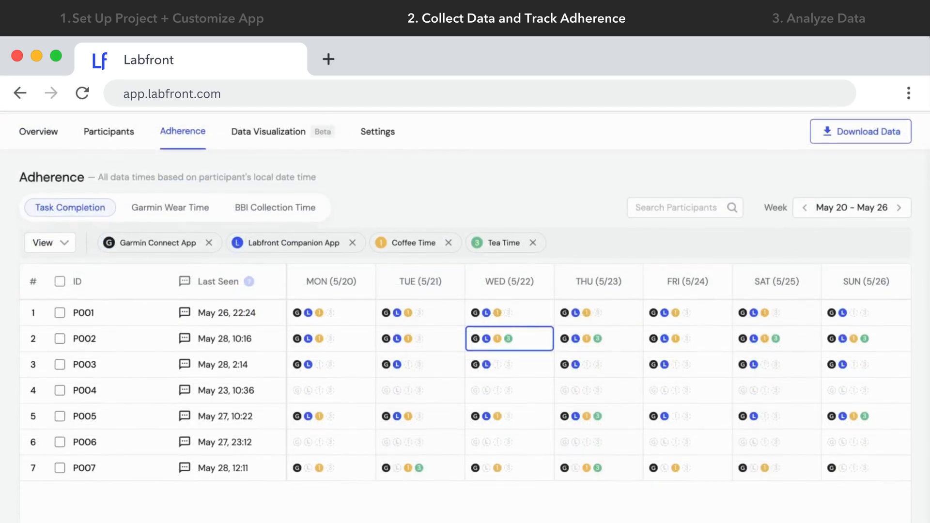
mouse_move(51, 508)
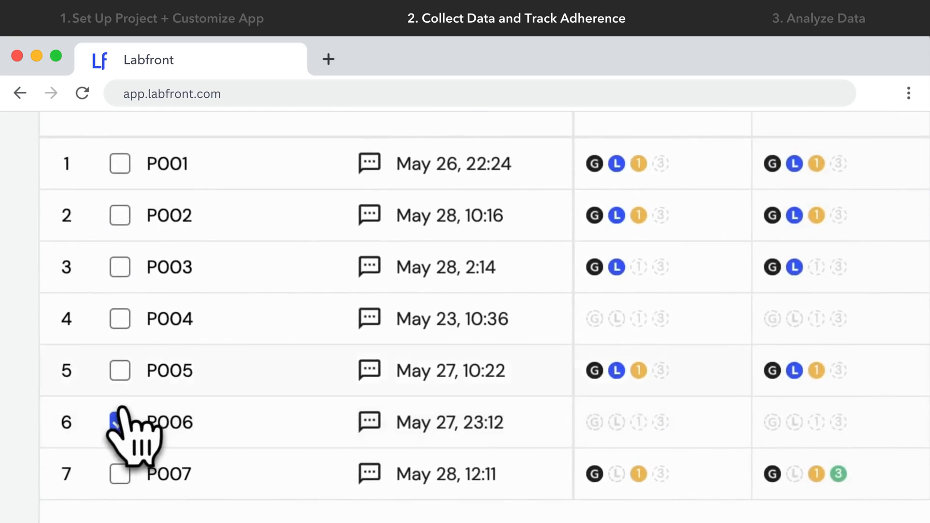
- Send P006 a 'Sync your data' notification asking them to sync the app
left_click(119, 422)
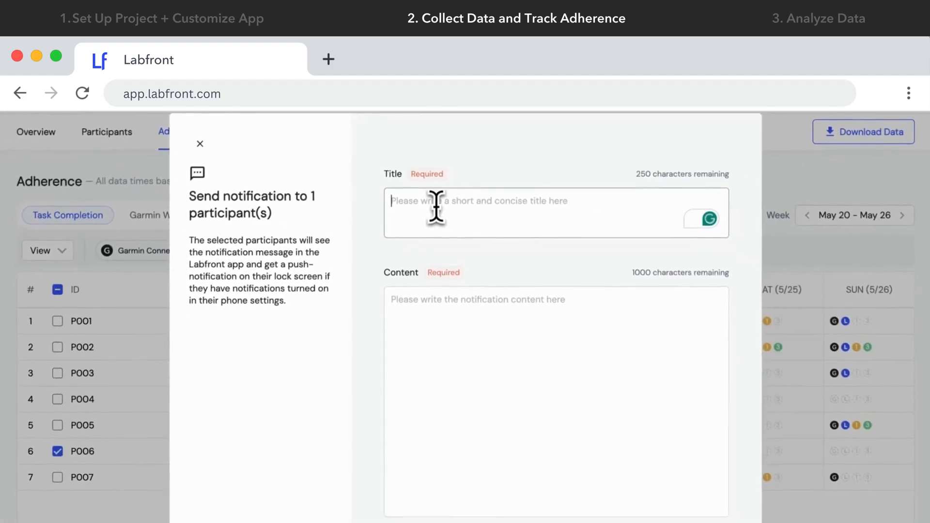
type("Sync your data")
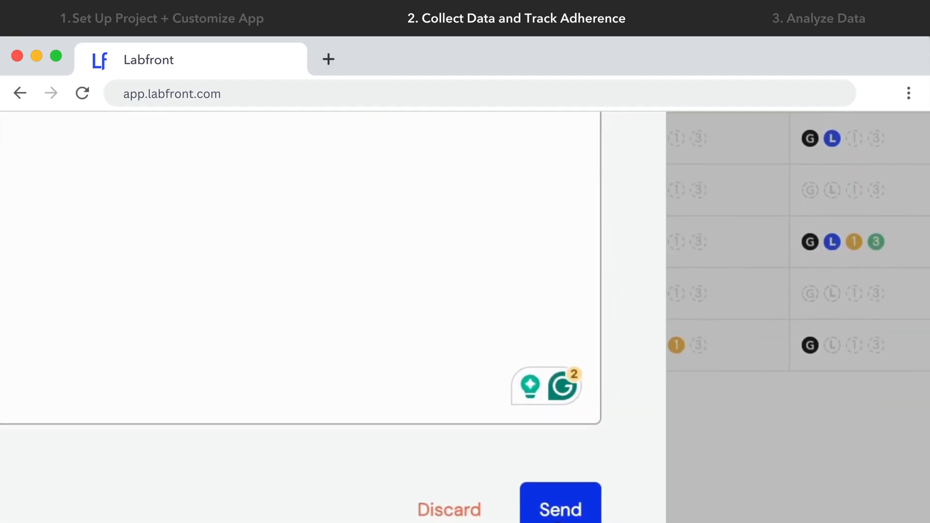
left_click(560, 509)
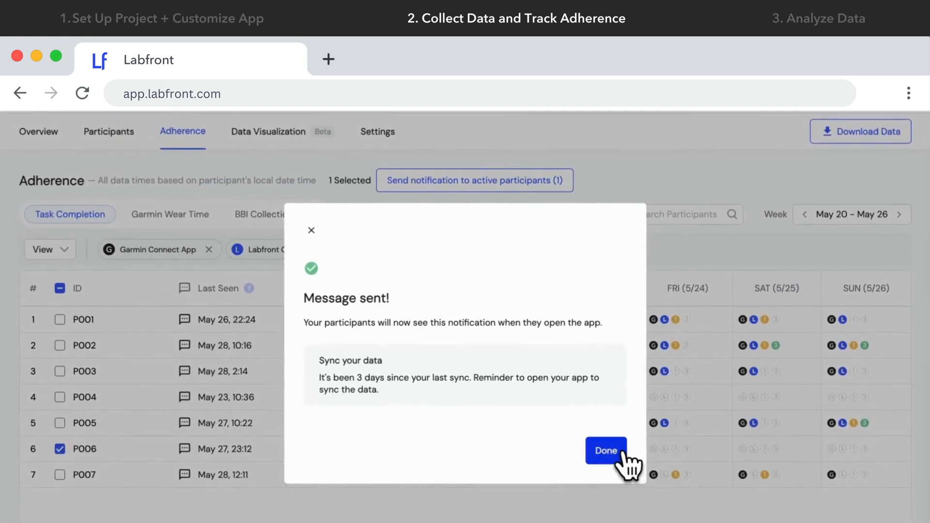
left_click(605, 451)
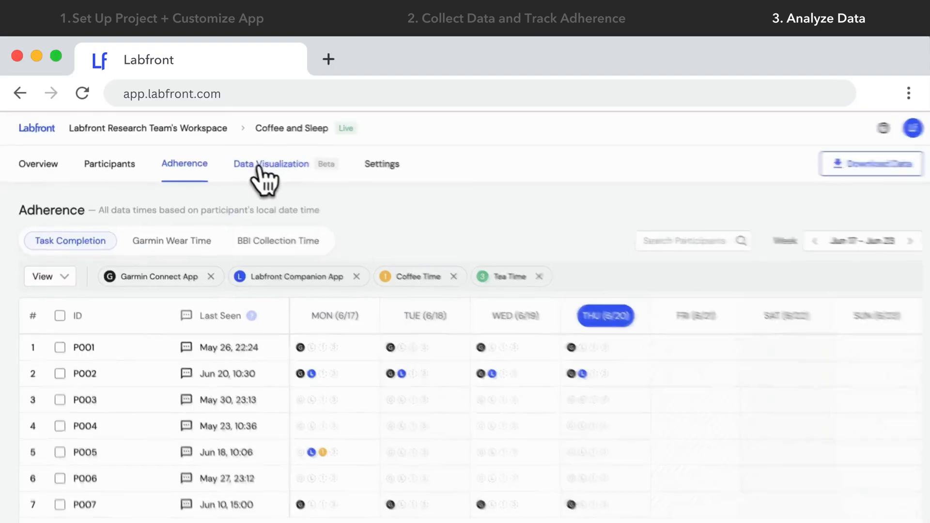
- Browse P002's daily Garmin charts in Data Visualization
left_click(270, 164)
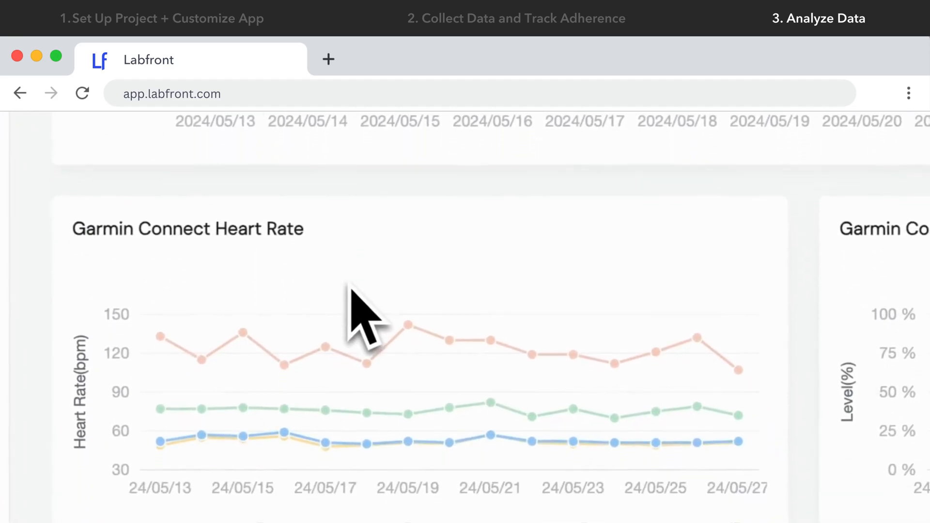
scroll("down", 3)
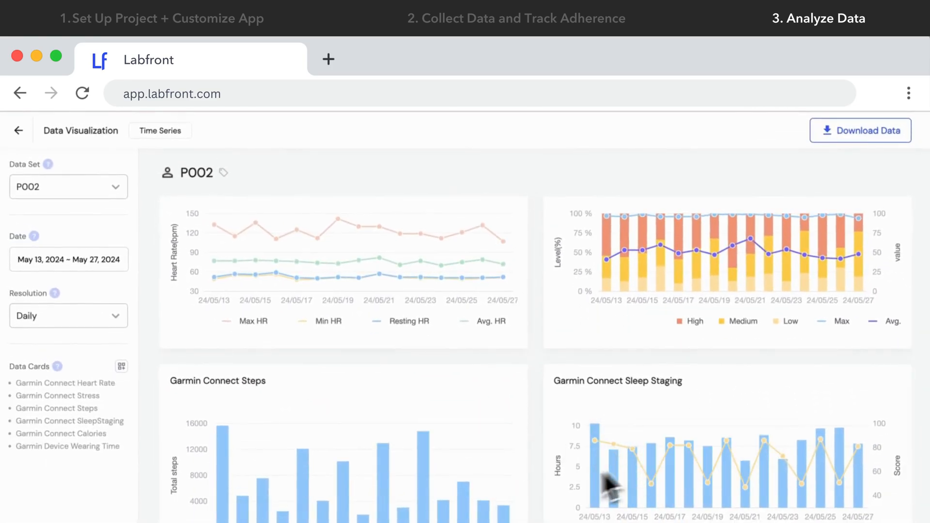
scroll("down", 3)
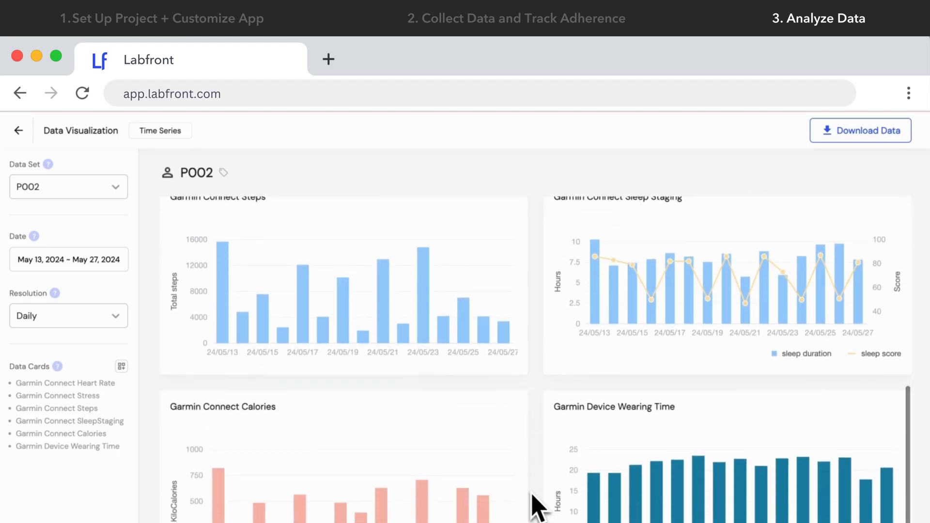
- Narrow P002's Jun 20, 2024 time series to start at 0:49
left_click(160, 130)
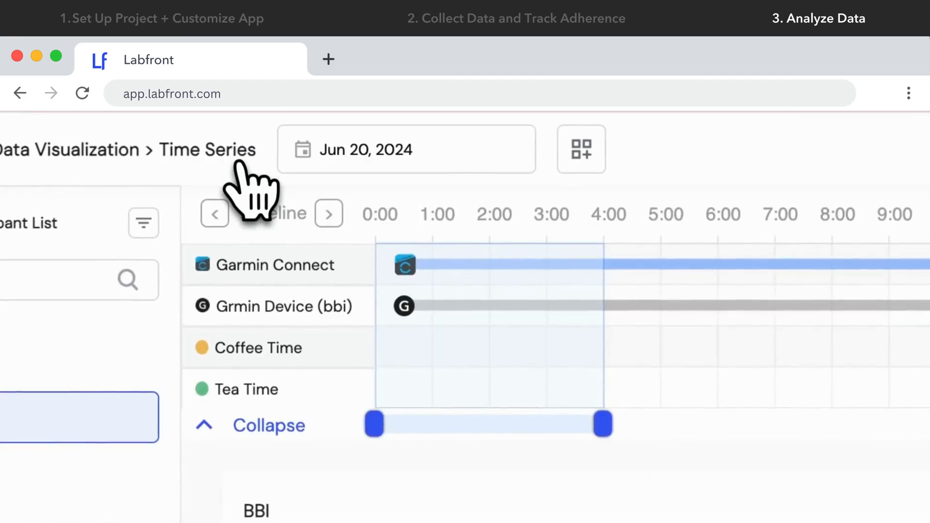
left_click_drag(373, 425, 418, 425)
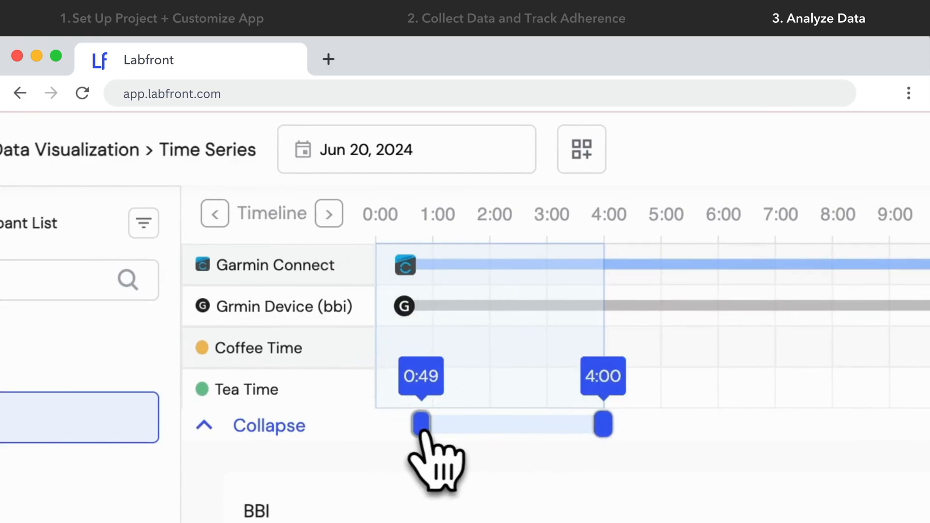
scroll("down", 3)
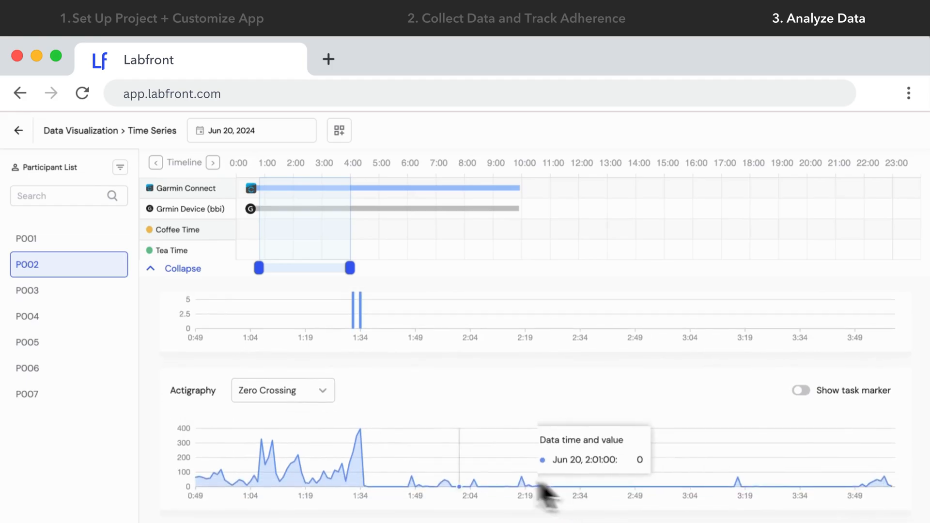
left_click(282, 389)
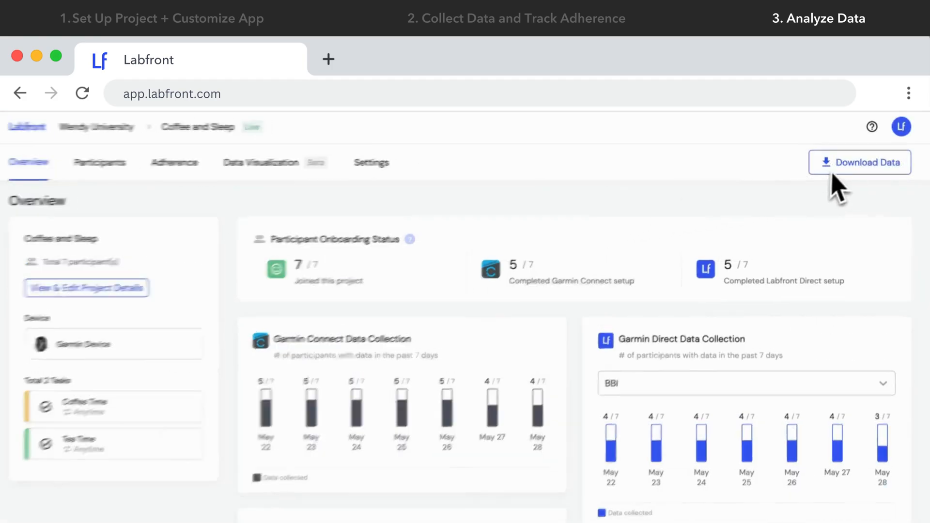
- Download the project data for the period May 20 to May 27, 2024
left_click(859, 162)
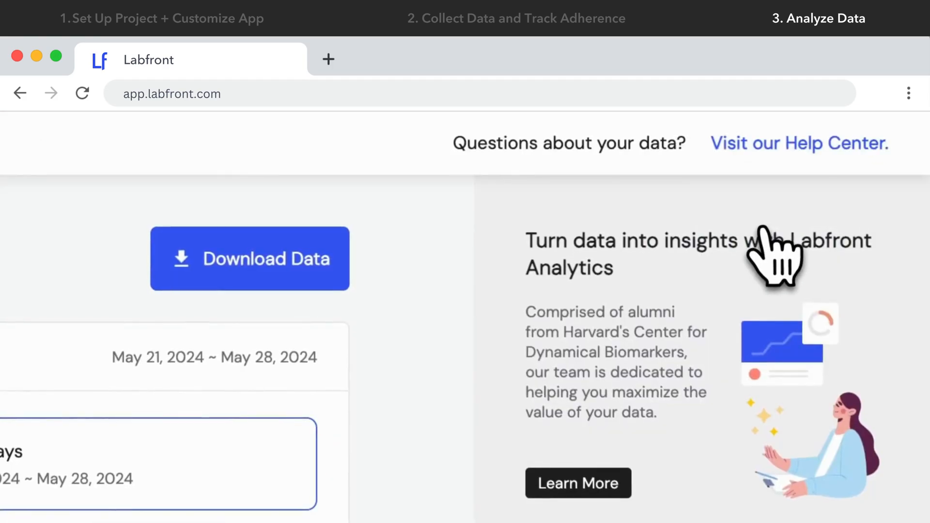
left_click(249, 259)
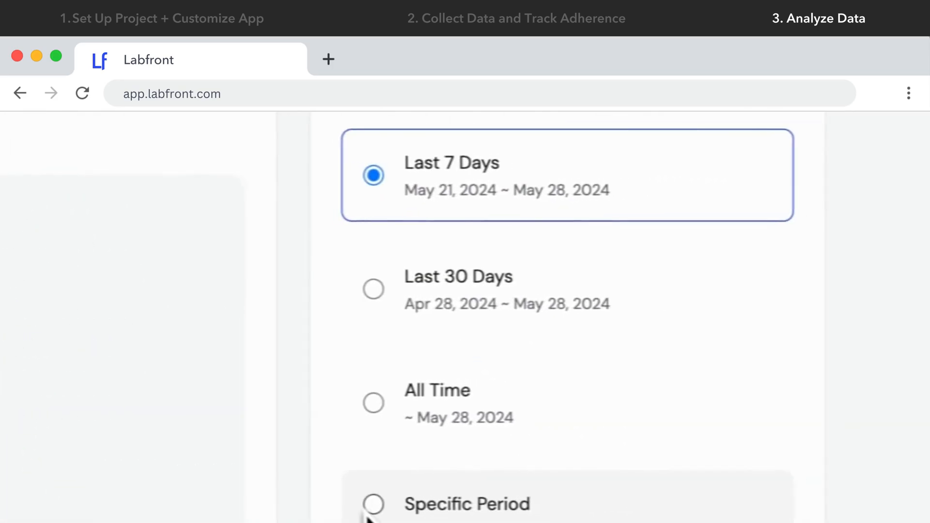
left_click(373, 504)
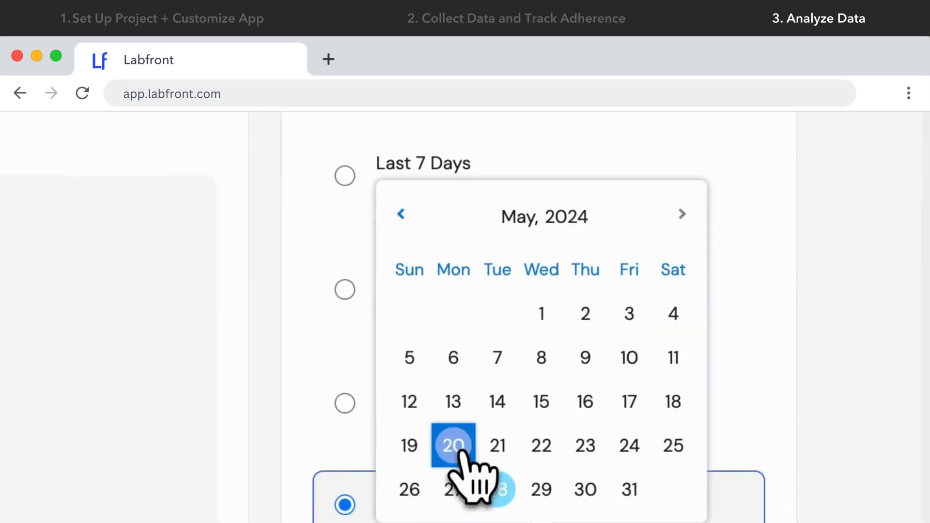
left_click(452, 446)
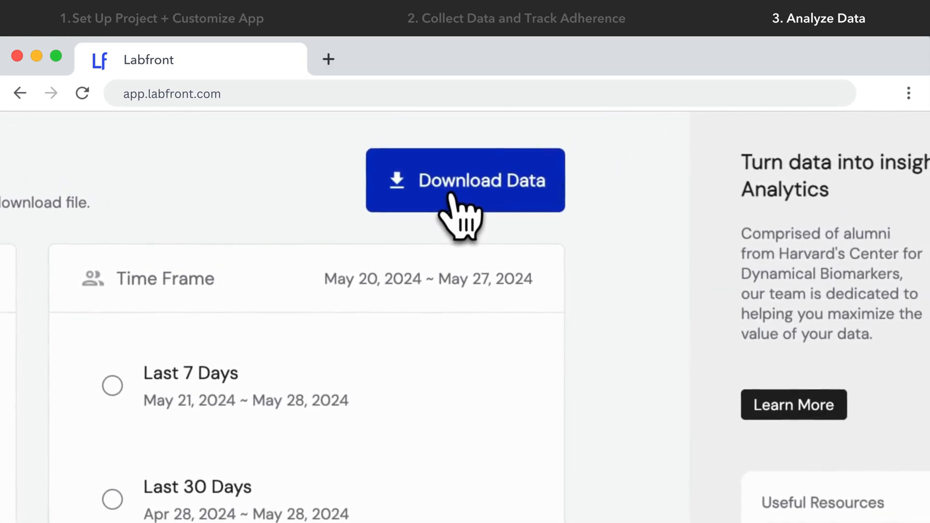
left_click(464, 180)
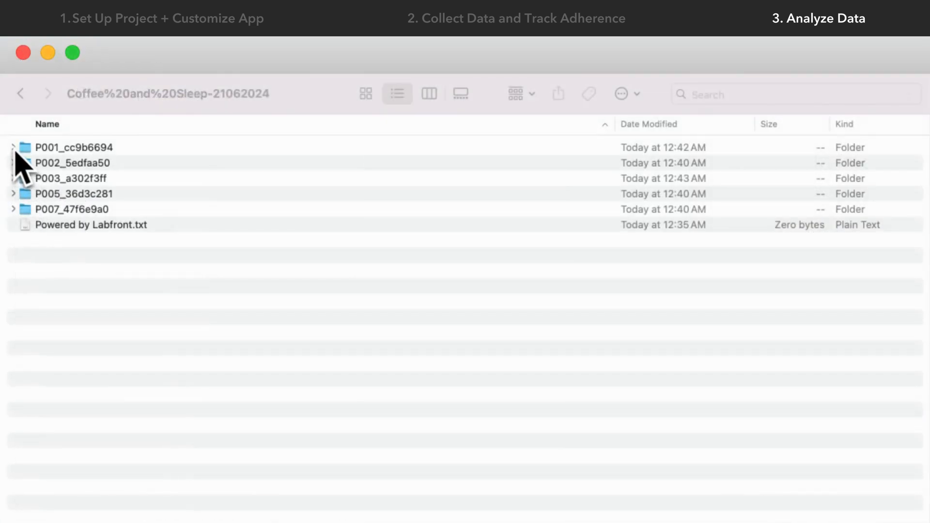
- Expand P001's data subfolders, open P002's BBI CSV, and follow its documentation link
left_click(13, 147)
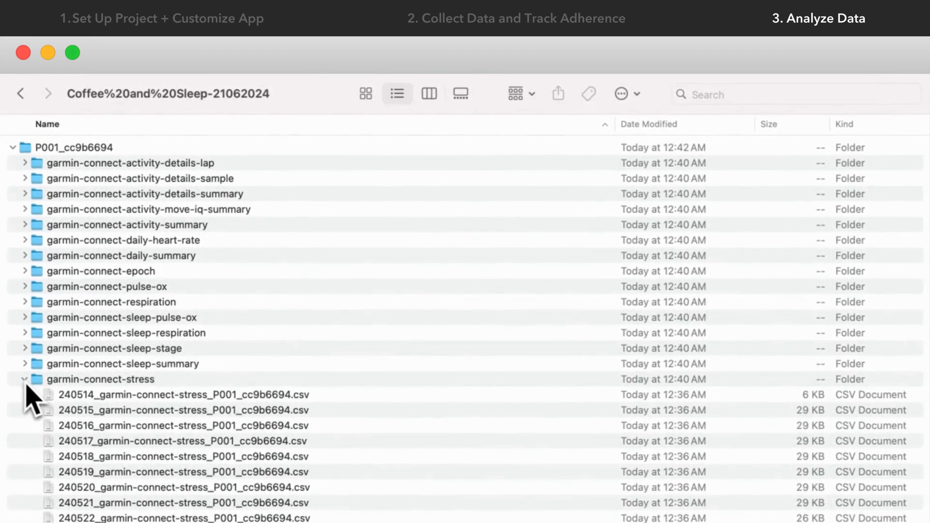
left_click(25, 379)
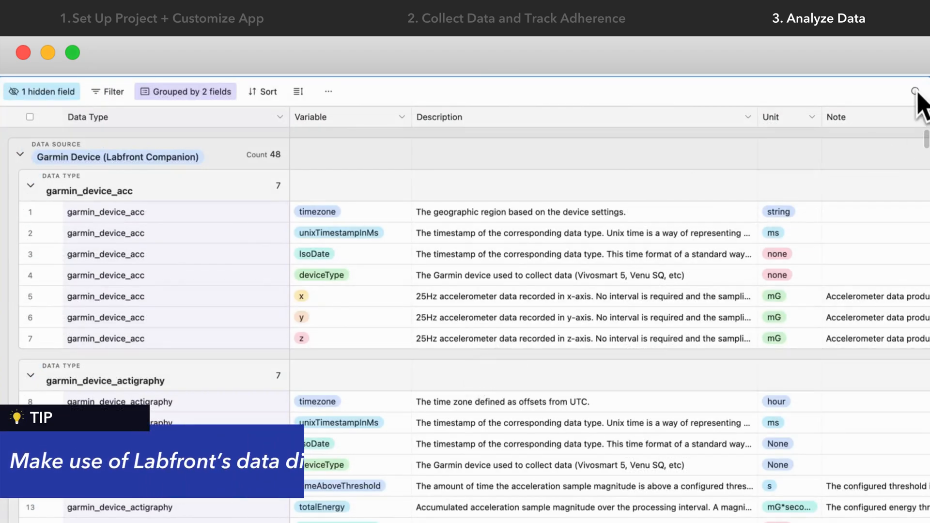
left_click(915, 91)
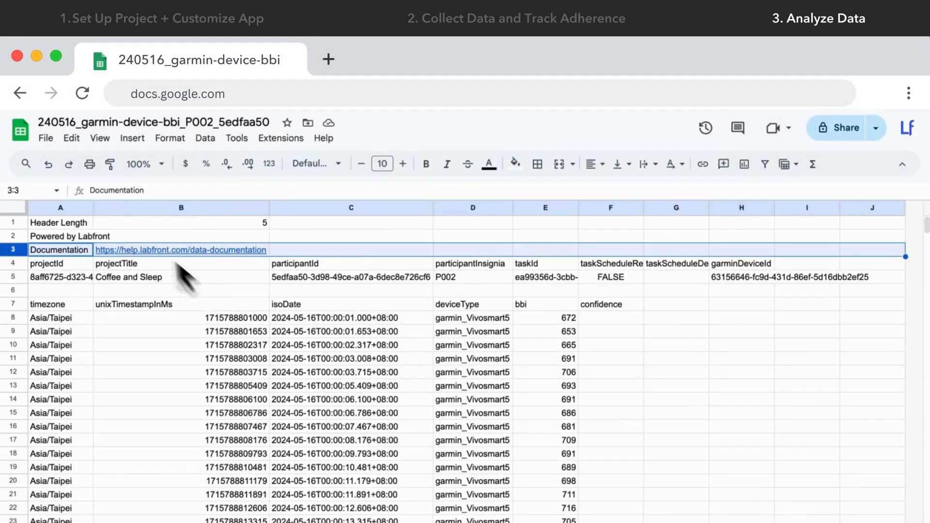
left_click(180, 250)
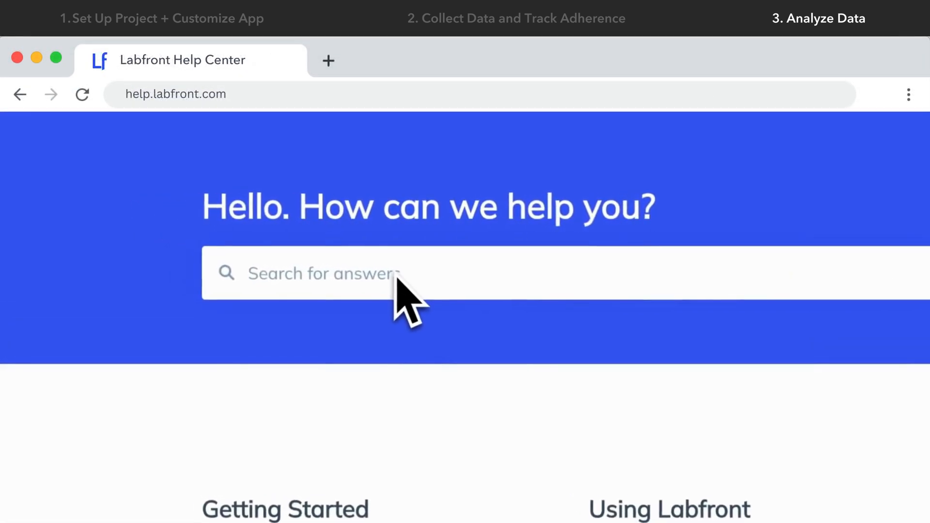
- Search 'Data Dictionary' and open the 'Data Dictionary: Data Types and Descriptions' article
type("Data Dictionary")
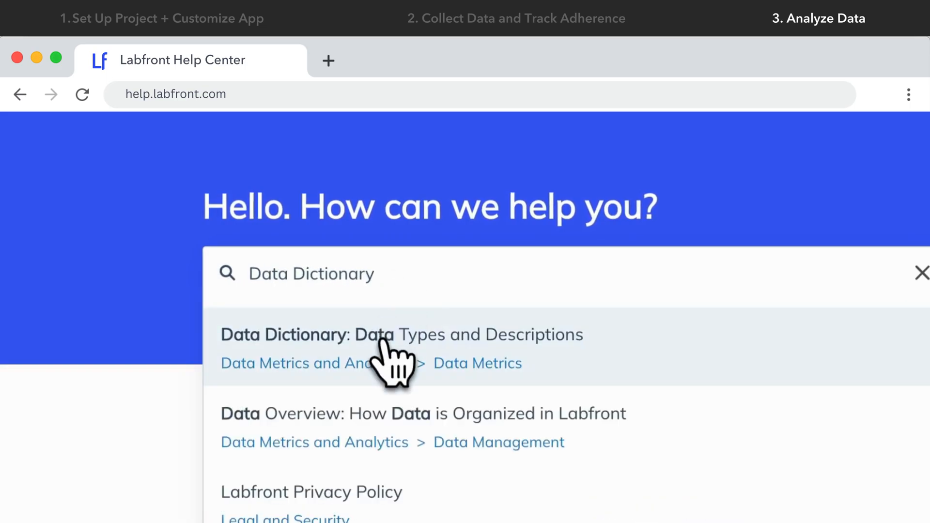
left_click(402, 334)
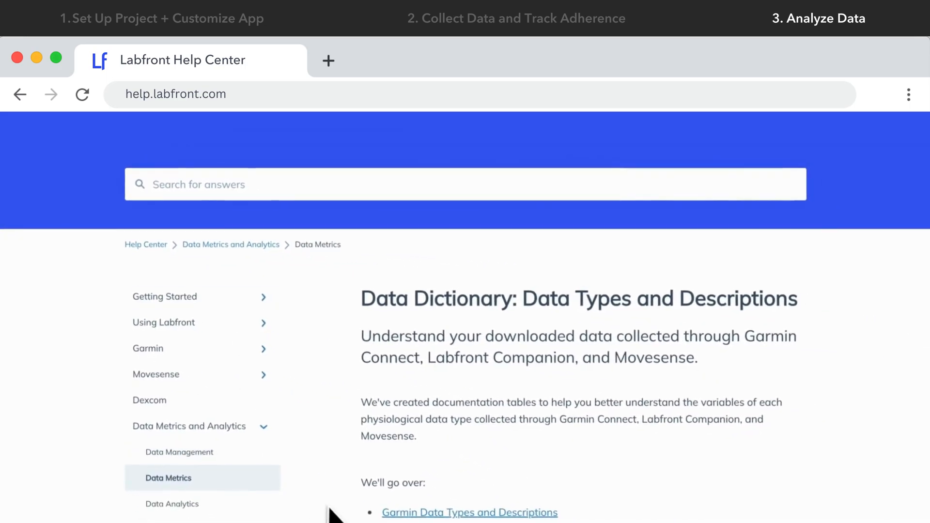